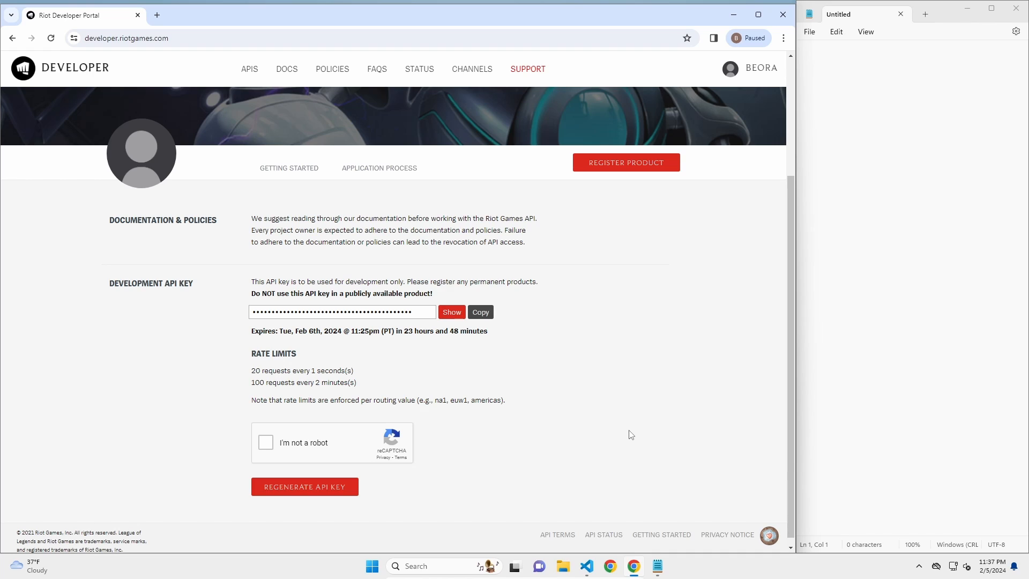
mouse_move(609, 387)
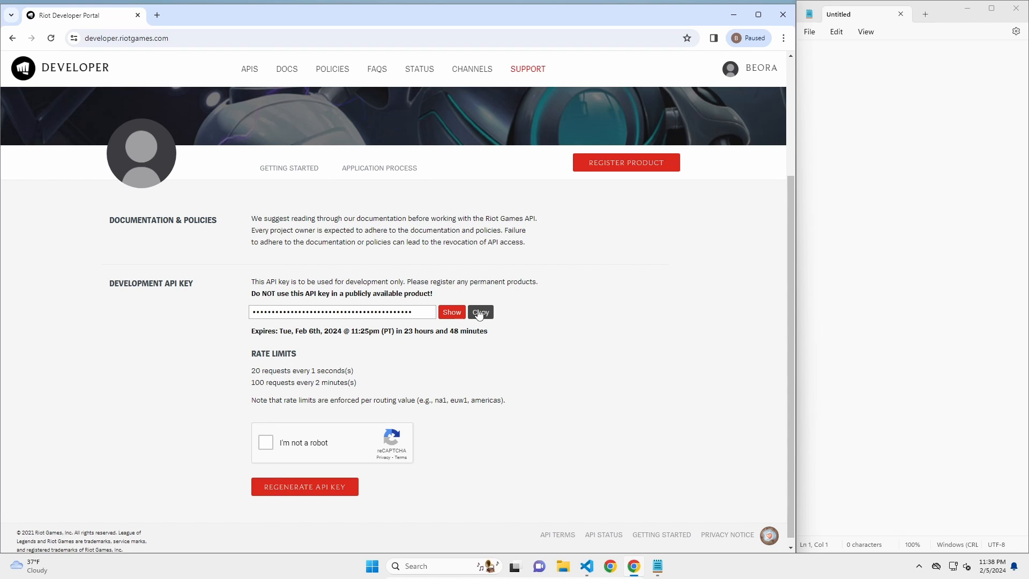
- Copy the development API key from the Riot Developer Portal dashboard
left_click(480, 312)
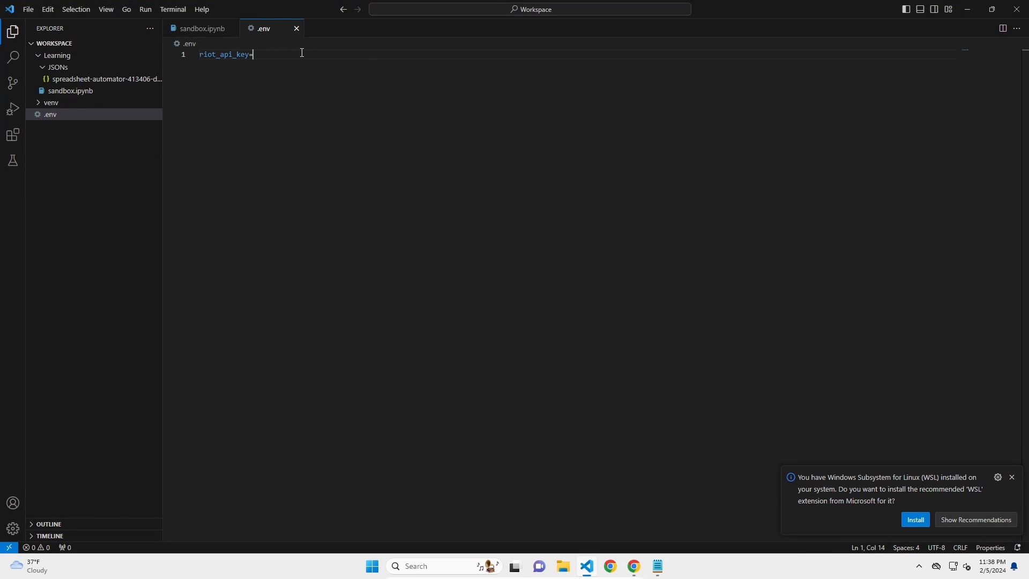
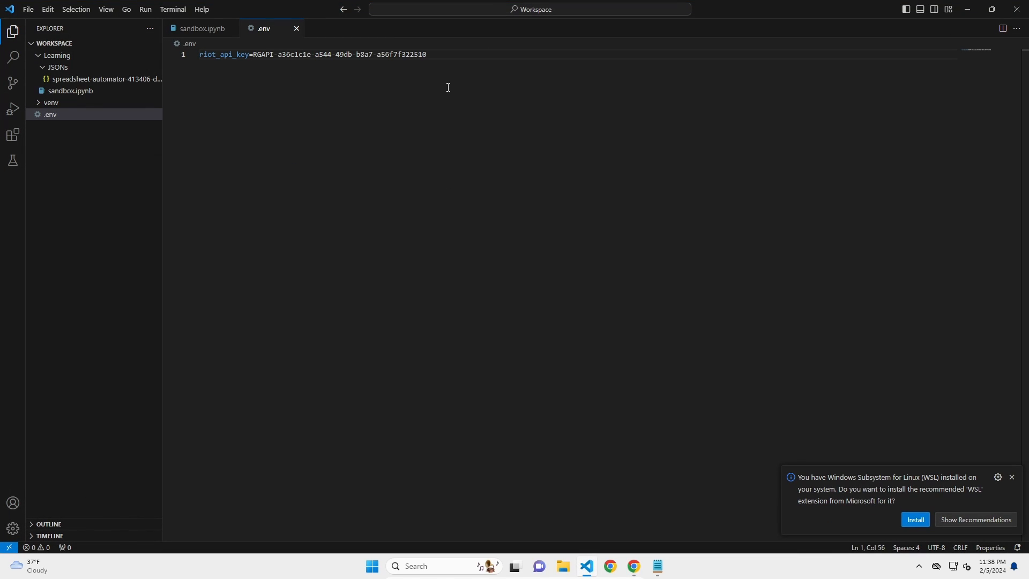
- Paste the RGAPI development key after riot_api_key= in the .env file
mouse_move(245, 65)
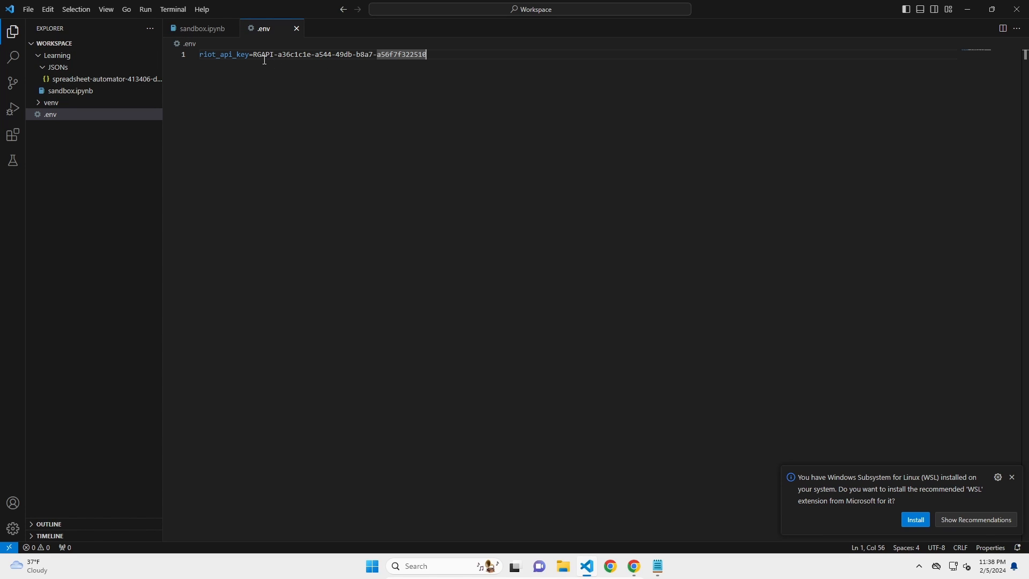
mouse_move(365, 163)
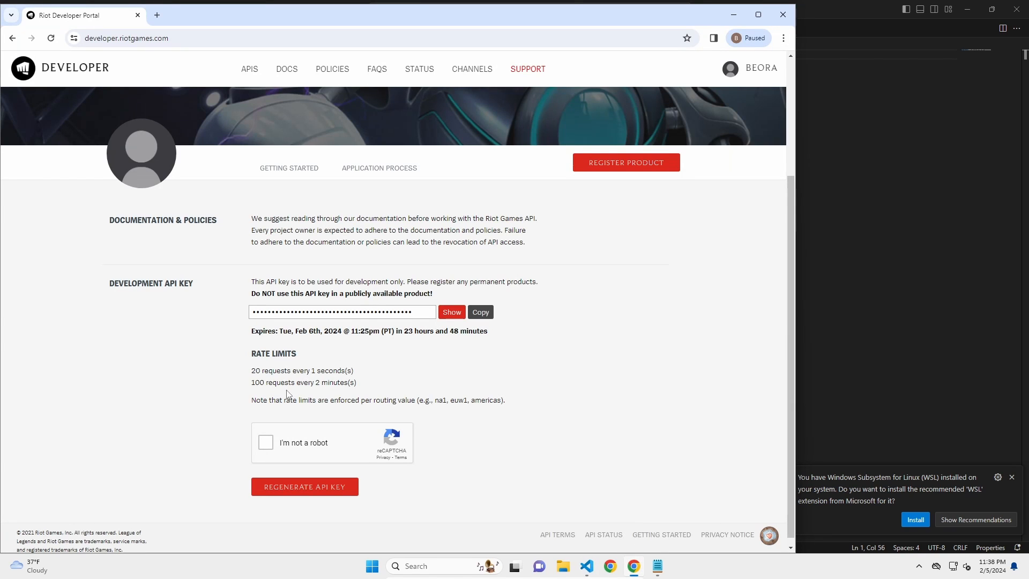
mouse_move(212, 378)
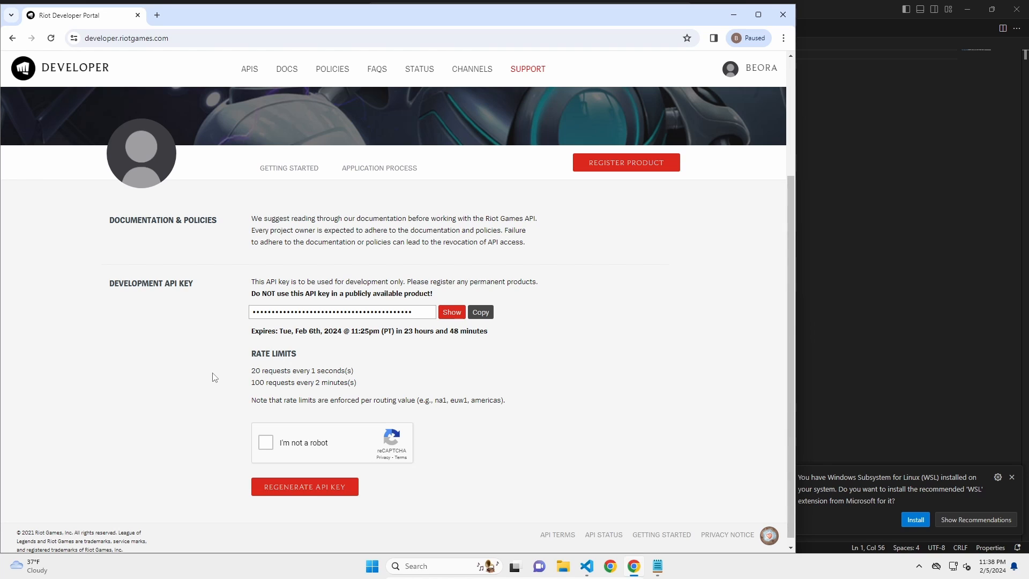
- Navigate to the ACCOUNT-V1 get-account-by-riot-id {gameName}/{tagLine} endpoint in the API reference
left_click(287, 69)
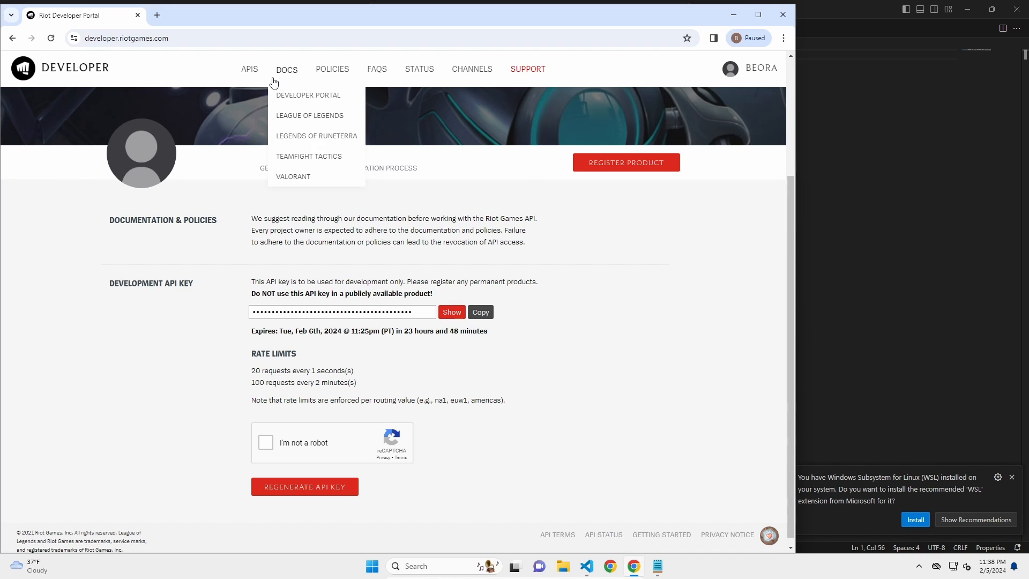
left_click(250, 68)
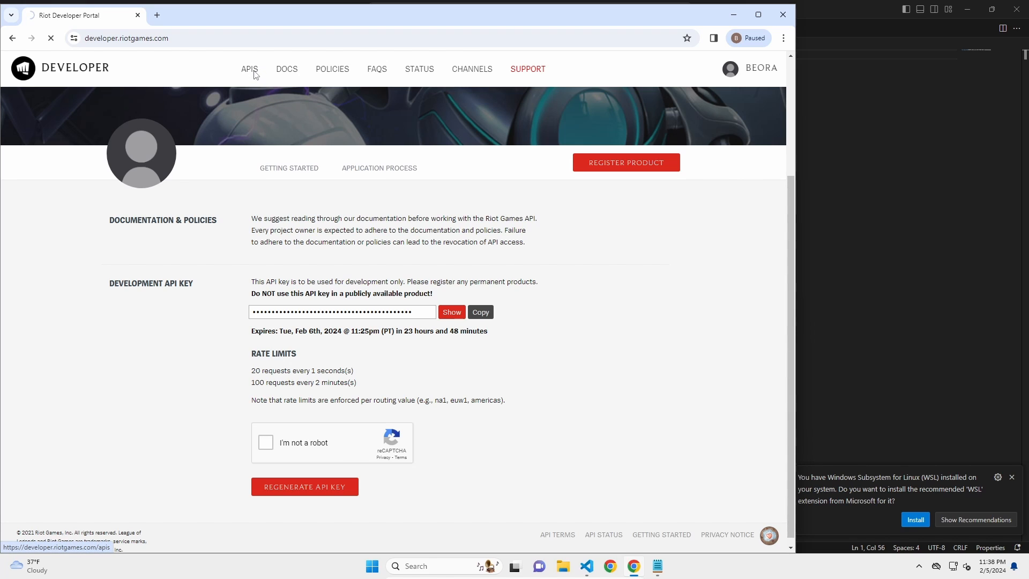
left_click(249, 69)
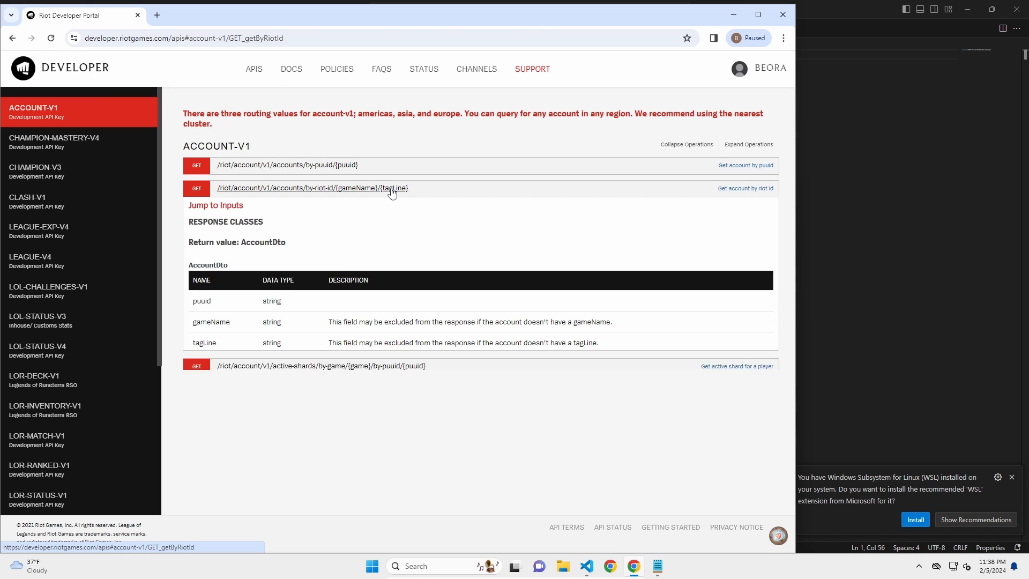
- Highlight the puuid and gameName fields in the endpoint's response schema
scroll("down", 3)
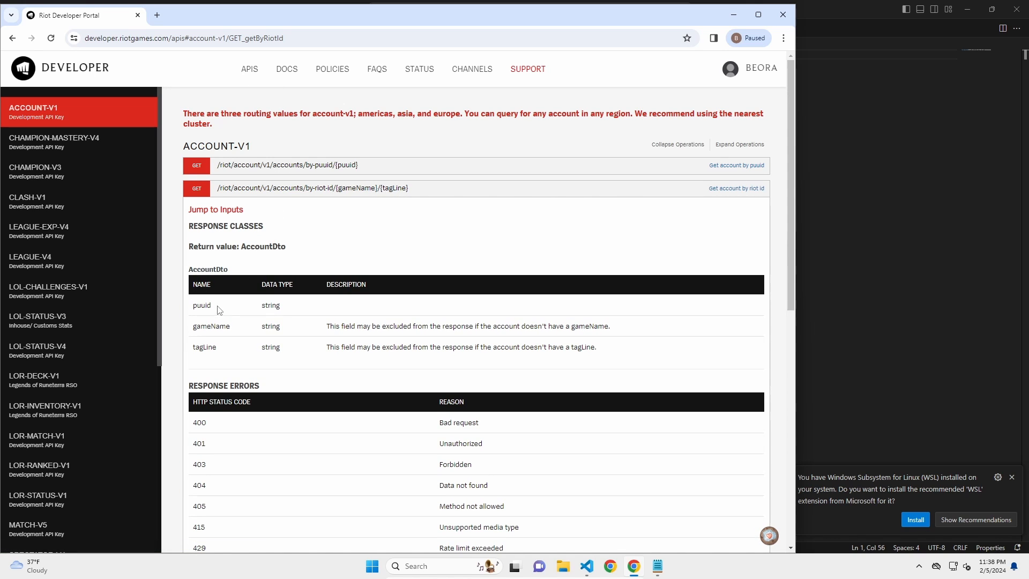
double_click(212, 326)
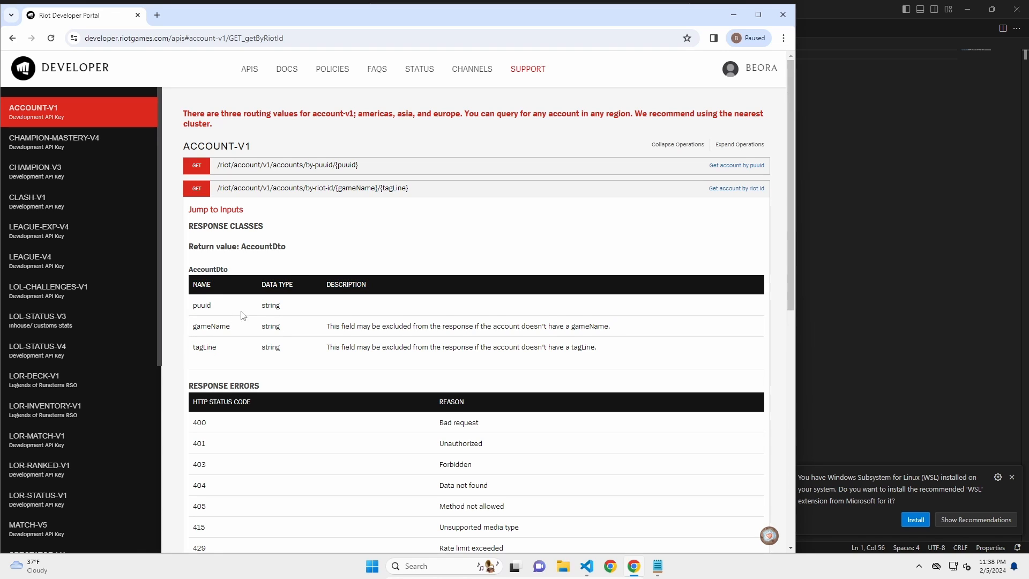
double_click(373, 189)
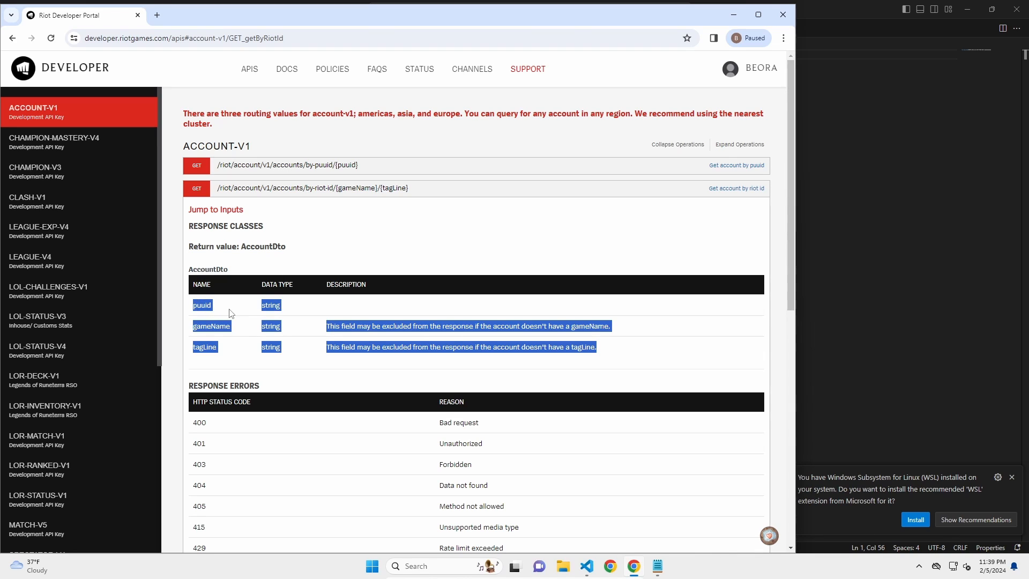
scroll("down", 3)
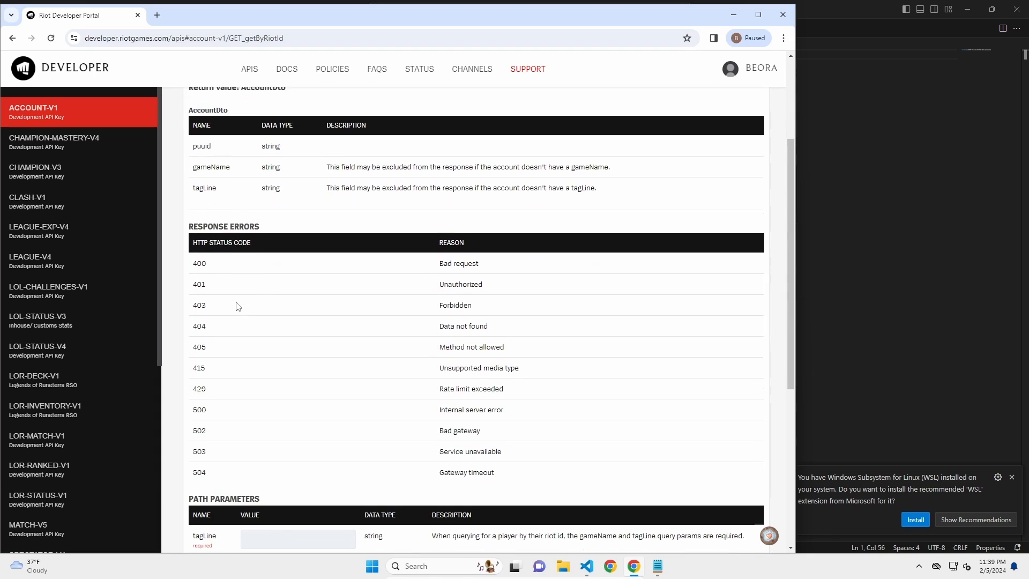
scroll("down", 3)
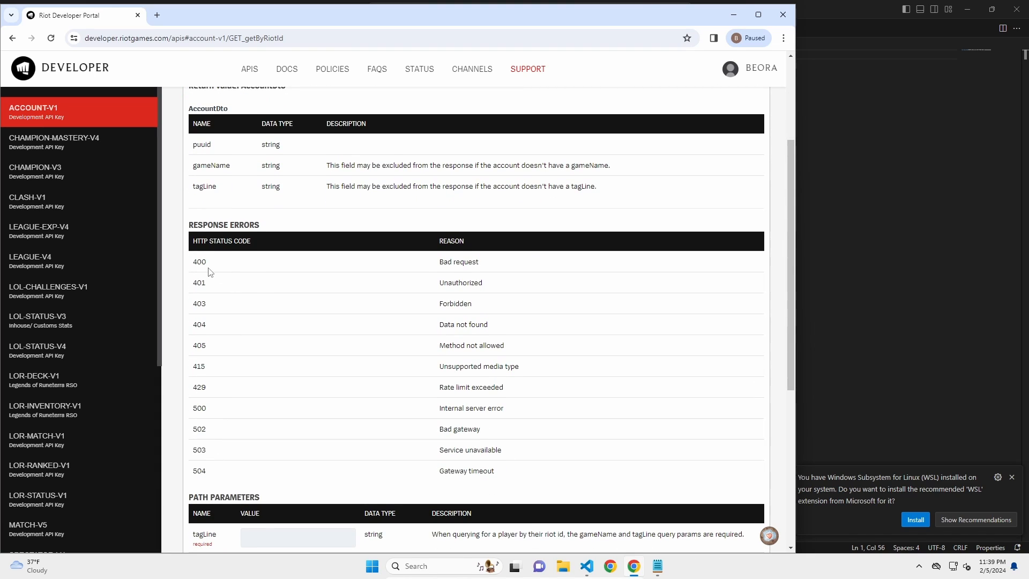
double_click(199, 262)
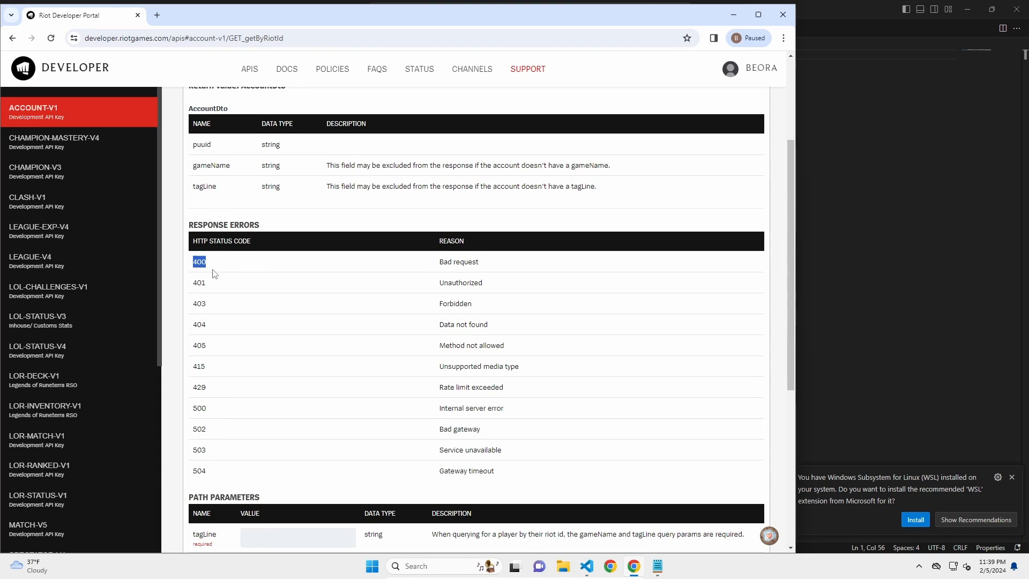
double_click(458, 262)
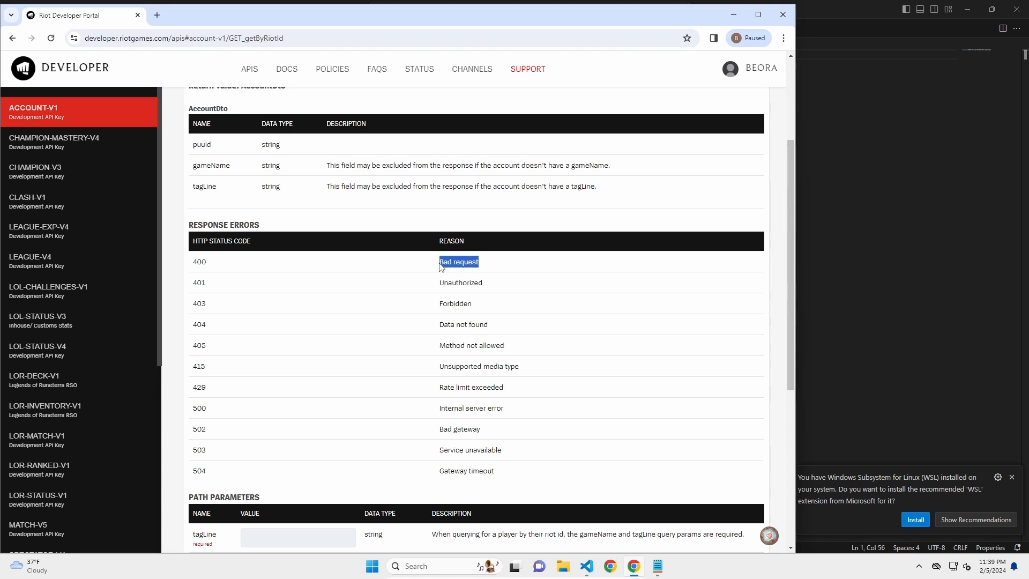
mouse_move(283, 288)
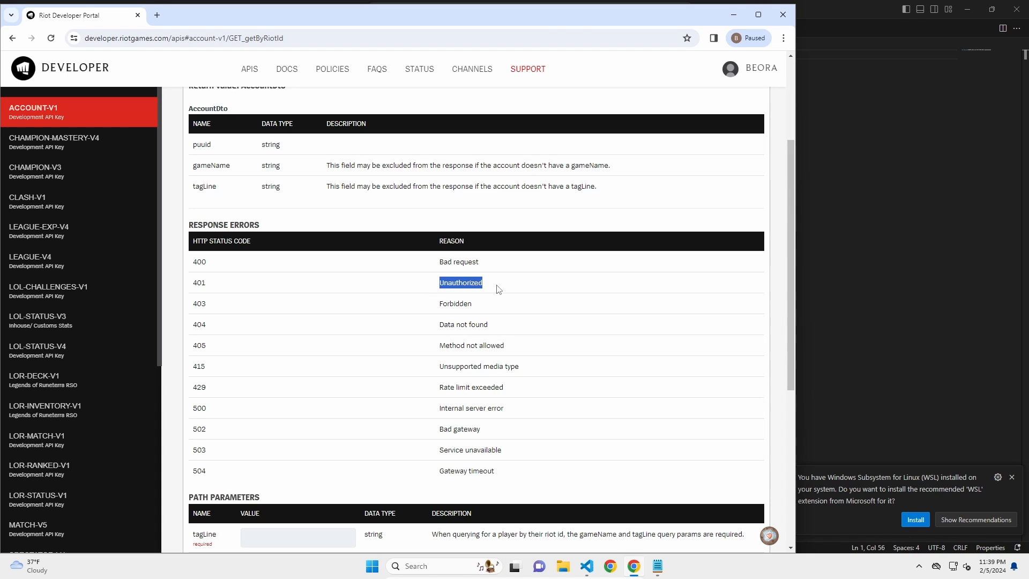
mouse_move(425, 292)
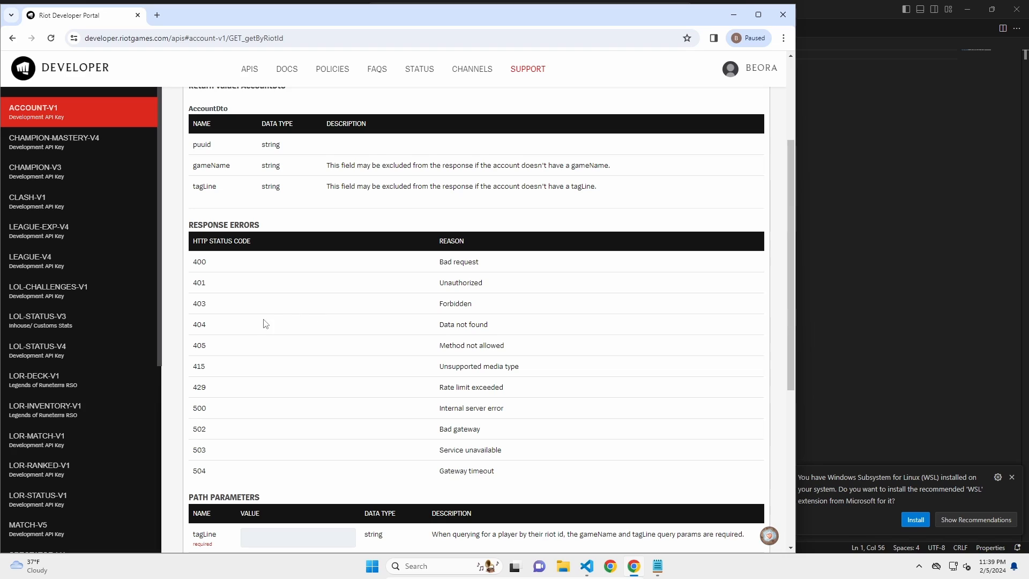
double_click(200, 324)
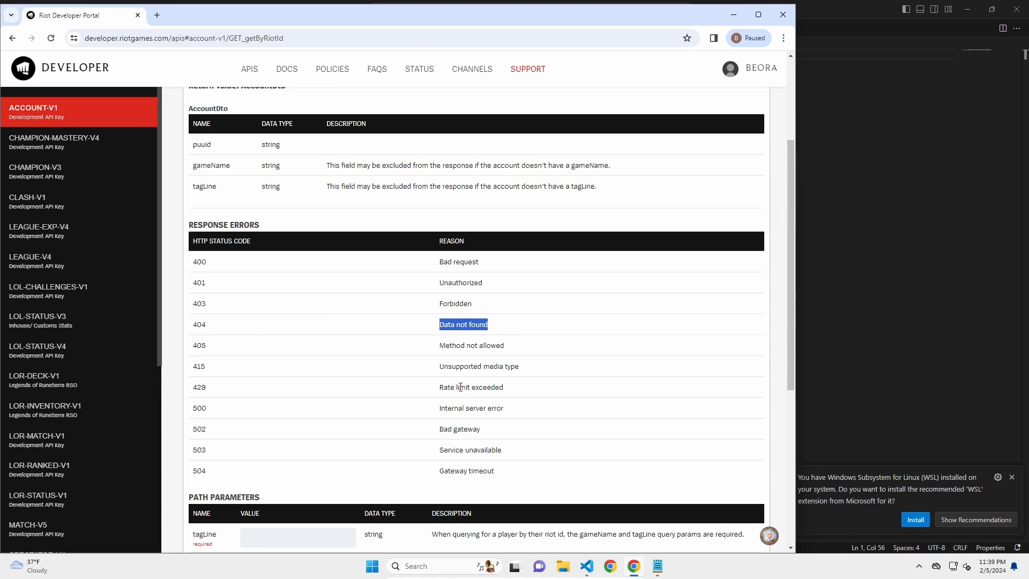
mouse_move(375, 334)
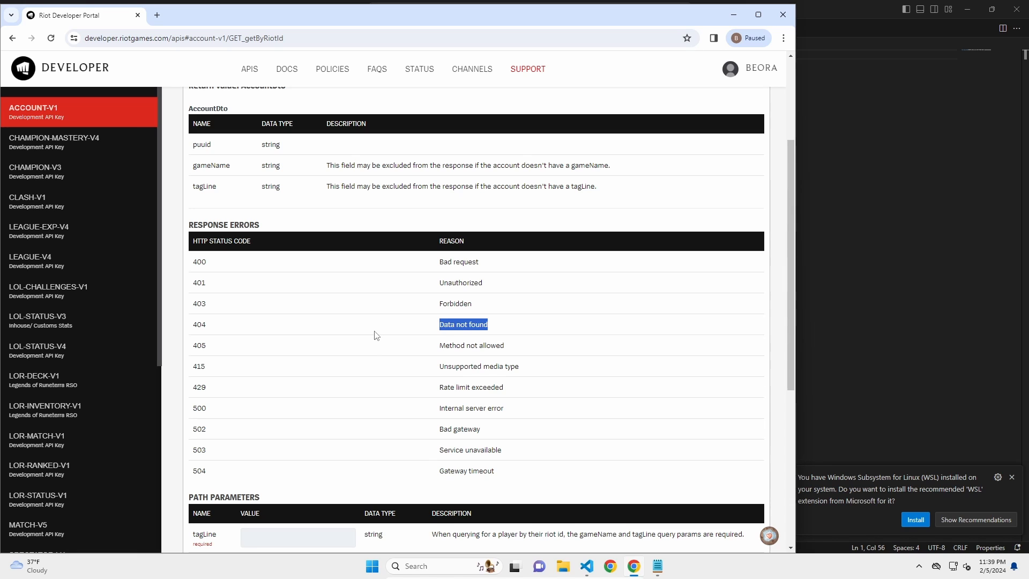
scroll("down", 3)
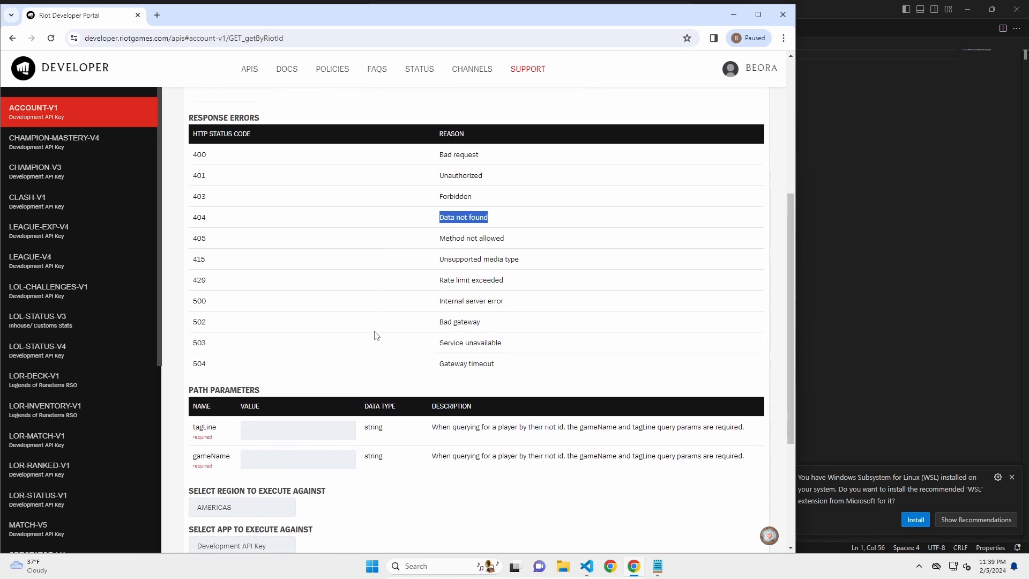
scroll("up", 3)
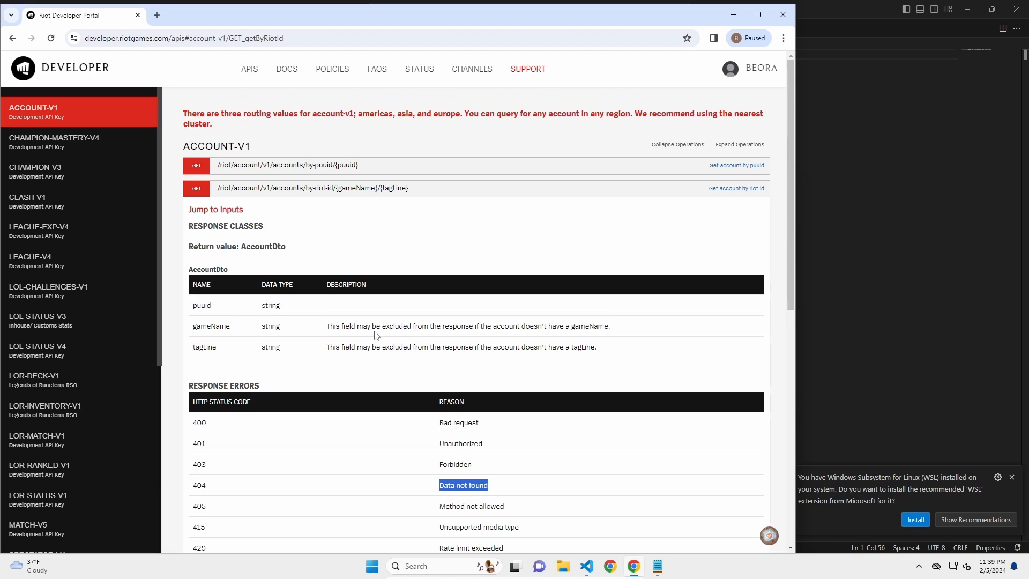
scroll("down", 3)
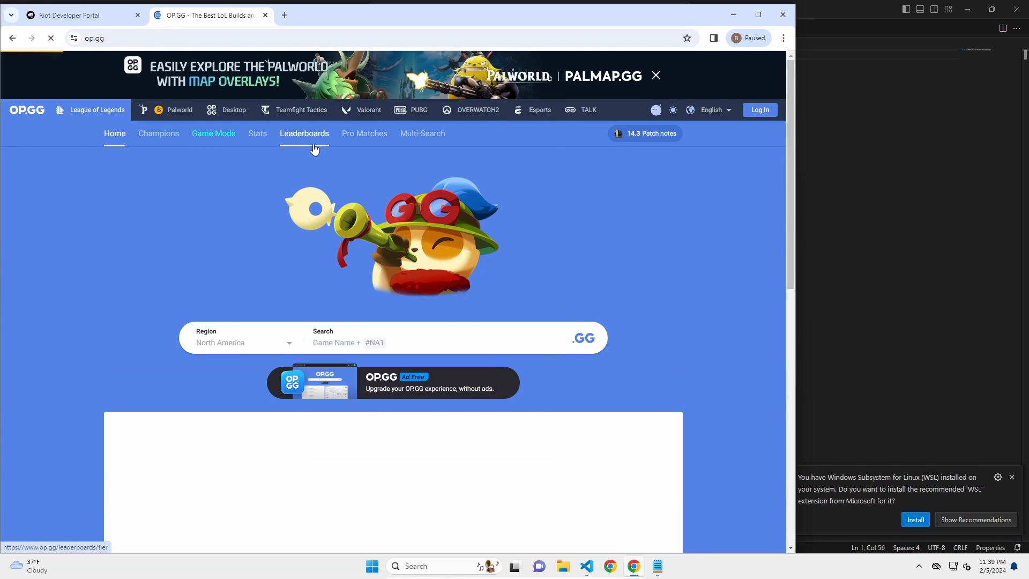
- Open the #1 OP.GG leaderboard player's profile and note their name and tag in Notepad
left_click(303, 133)
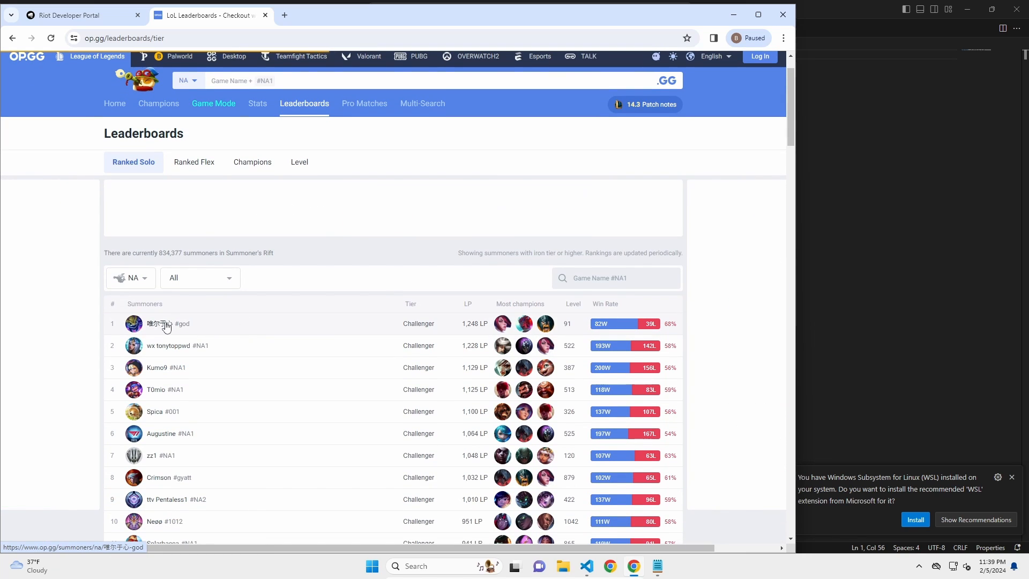
left_click(160, 323)
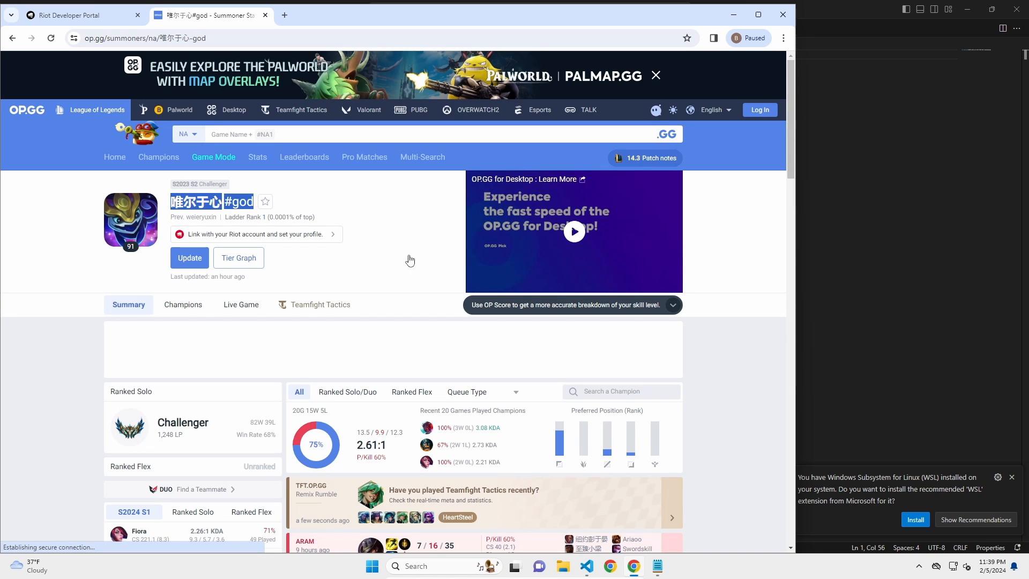
left_click(657, 566)
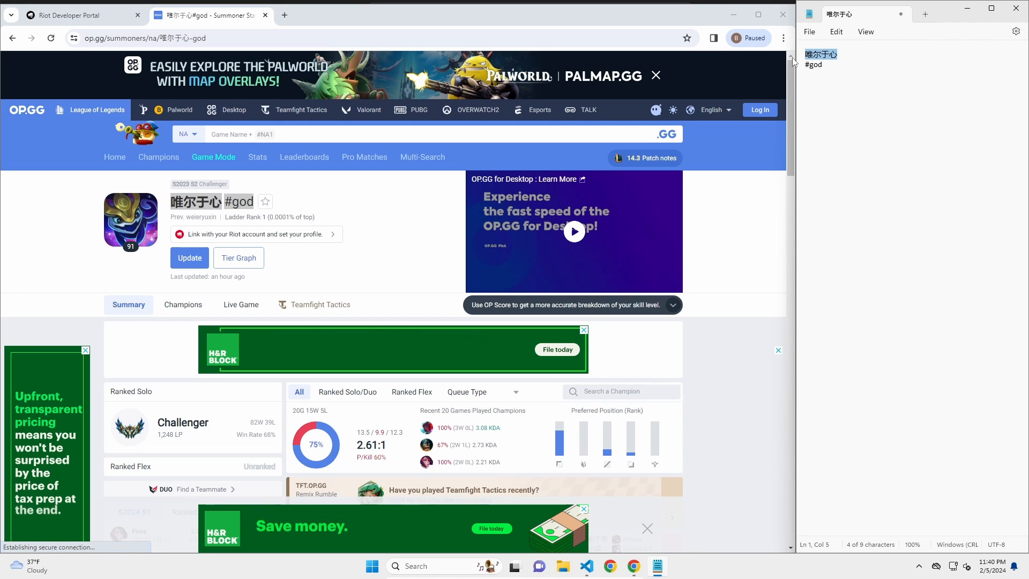
left_click(66, 15)
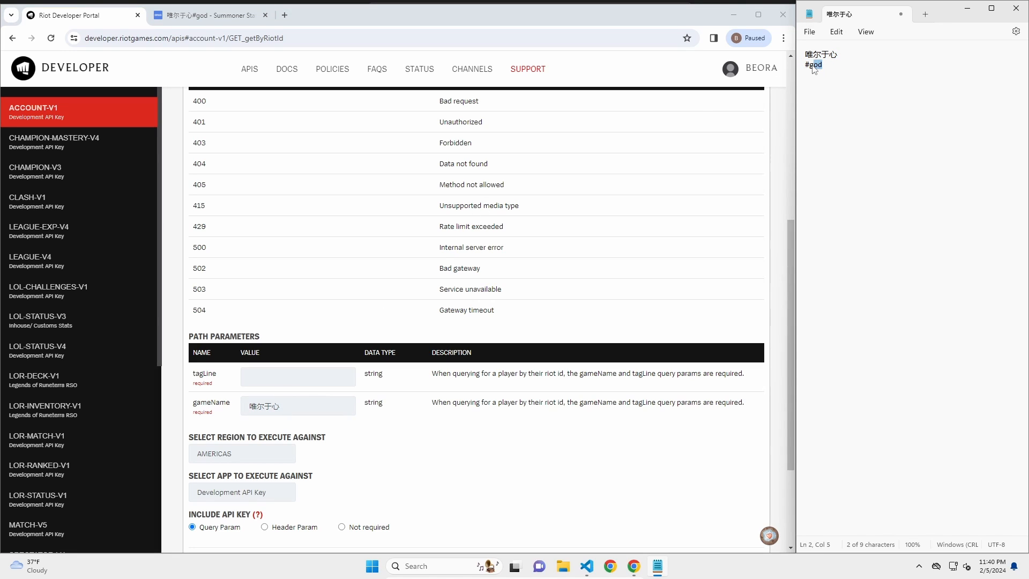
type("god")
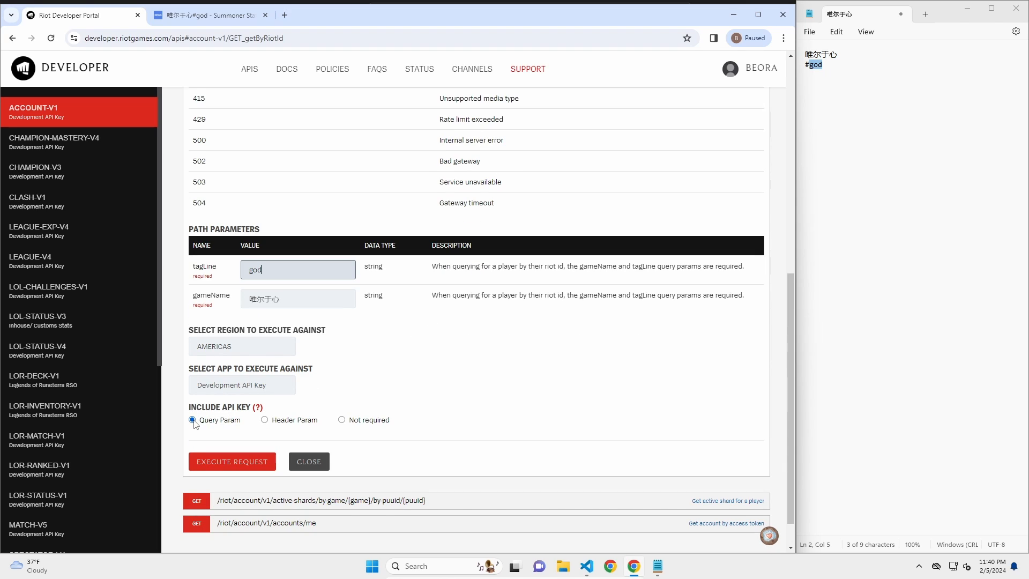
left_click(232, 461)
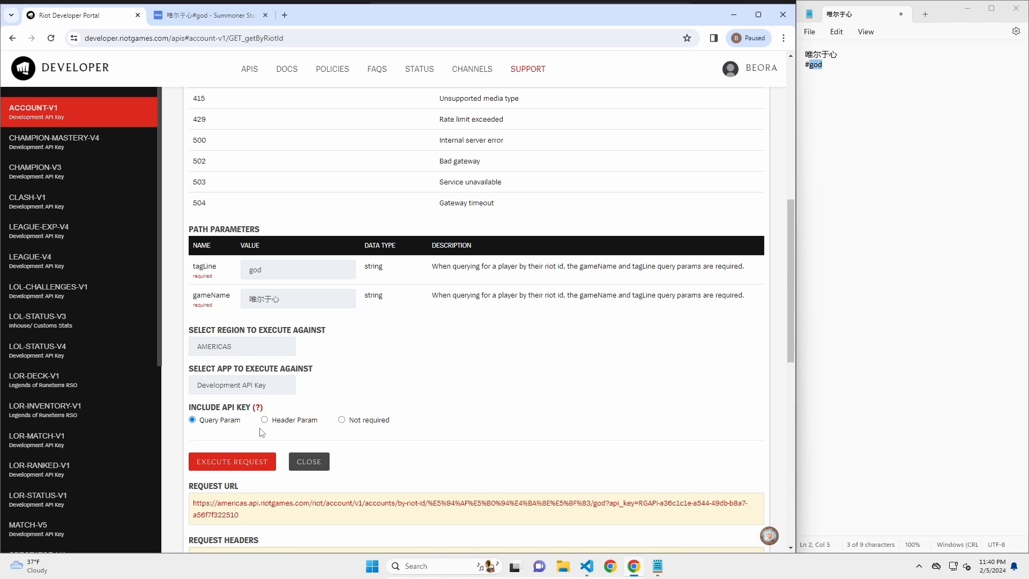
left_click(232, 461)
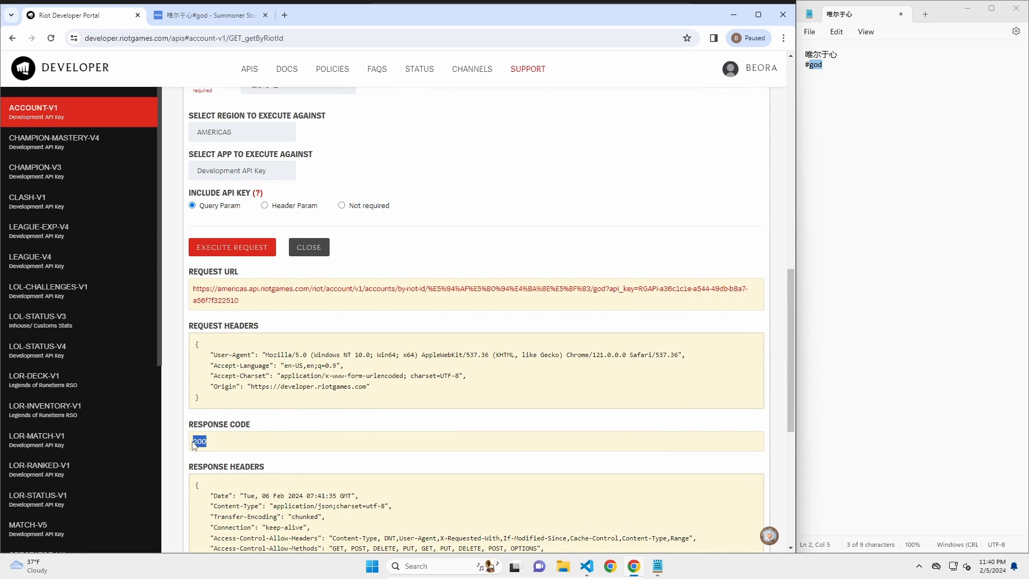
mouse_move(235, 290)
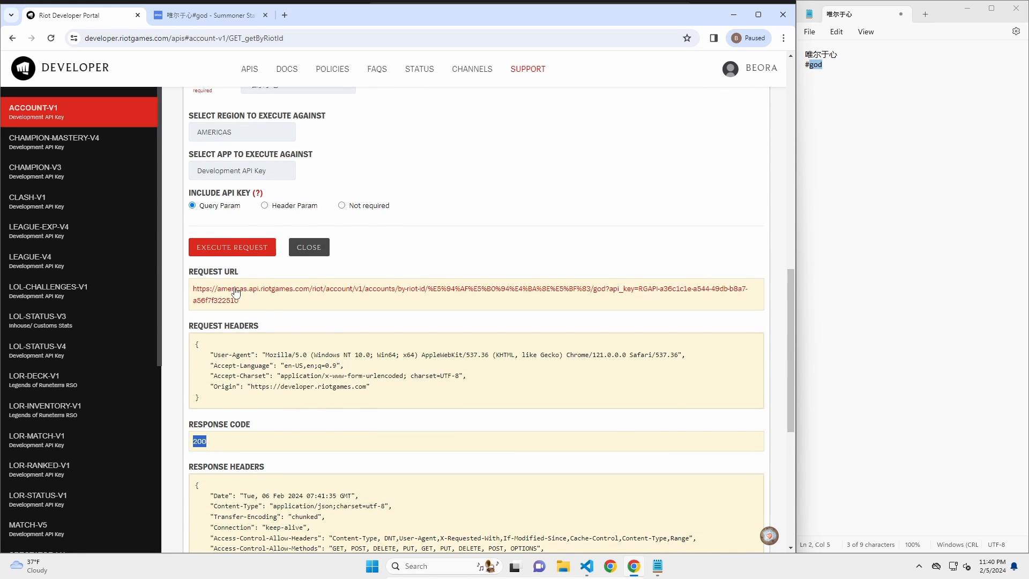
- View the raw response at the request URL and select the returned puuid value
left_click(235, 292)
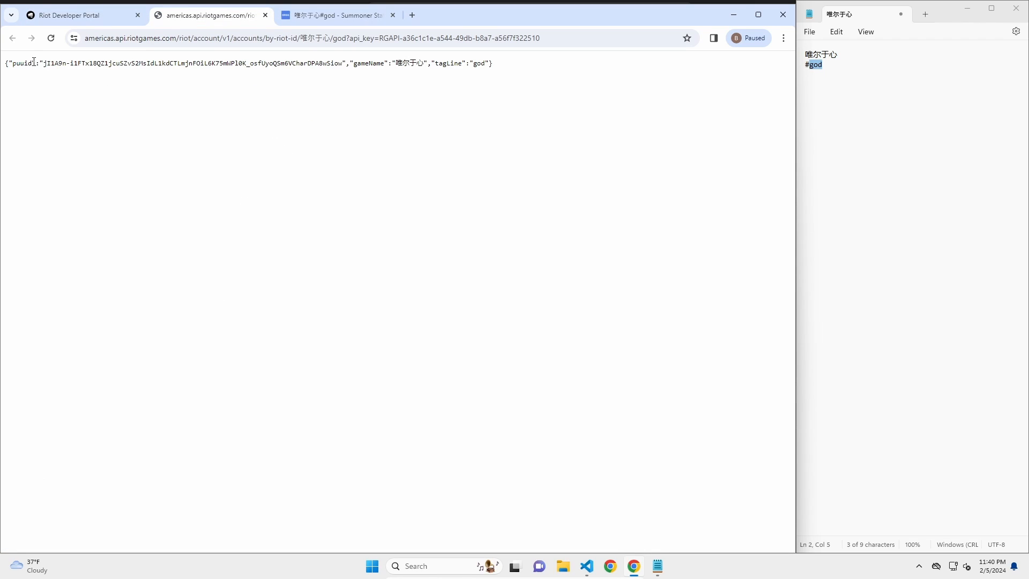
double_click(21, 63)
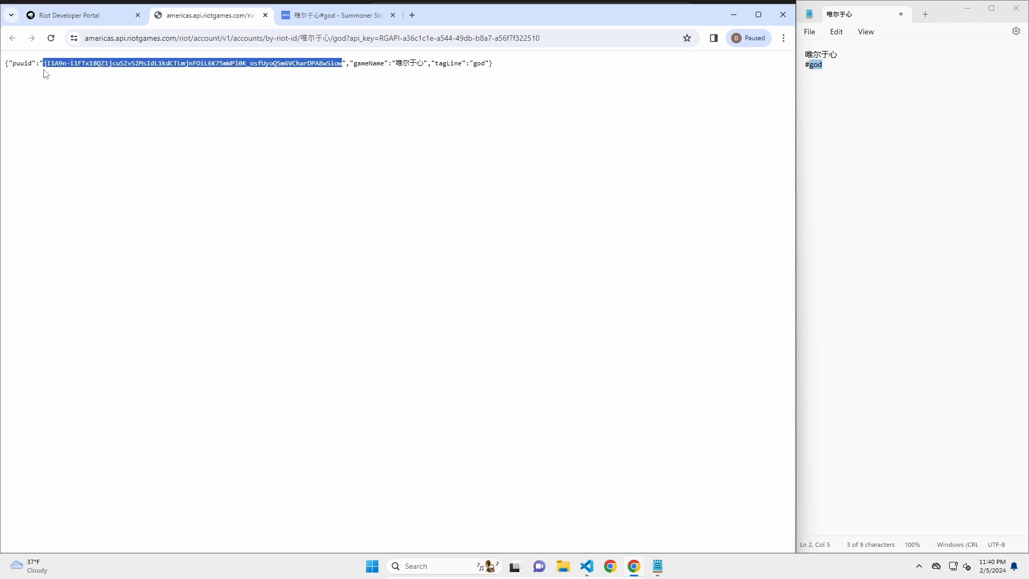
left_click(396, 64)
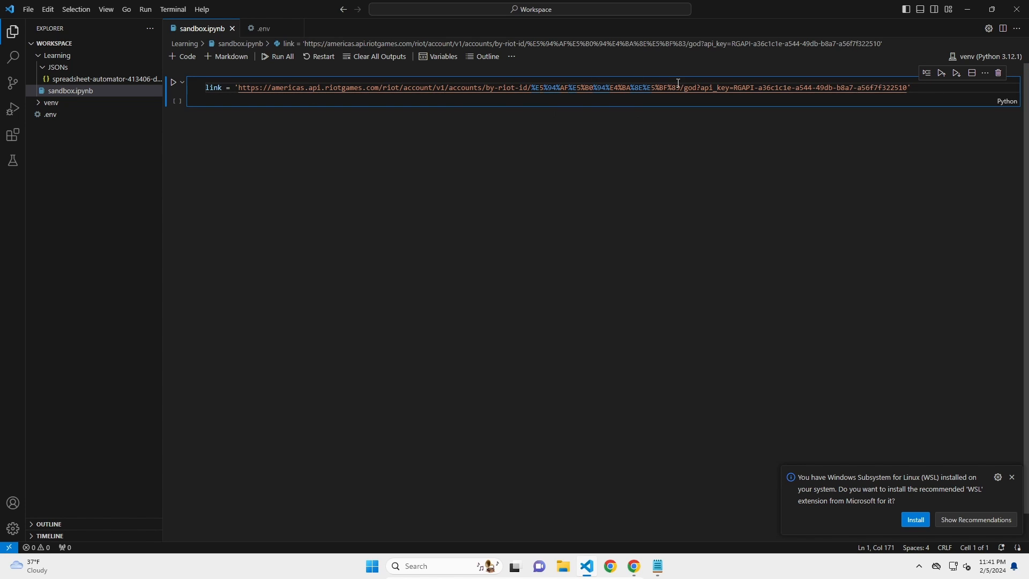
- Make link an f-string with {gameName}, {tagLine} and {api_key} replacing the hardcoded name, tag and key
left_click_drag(529, 86, 681, 87)
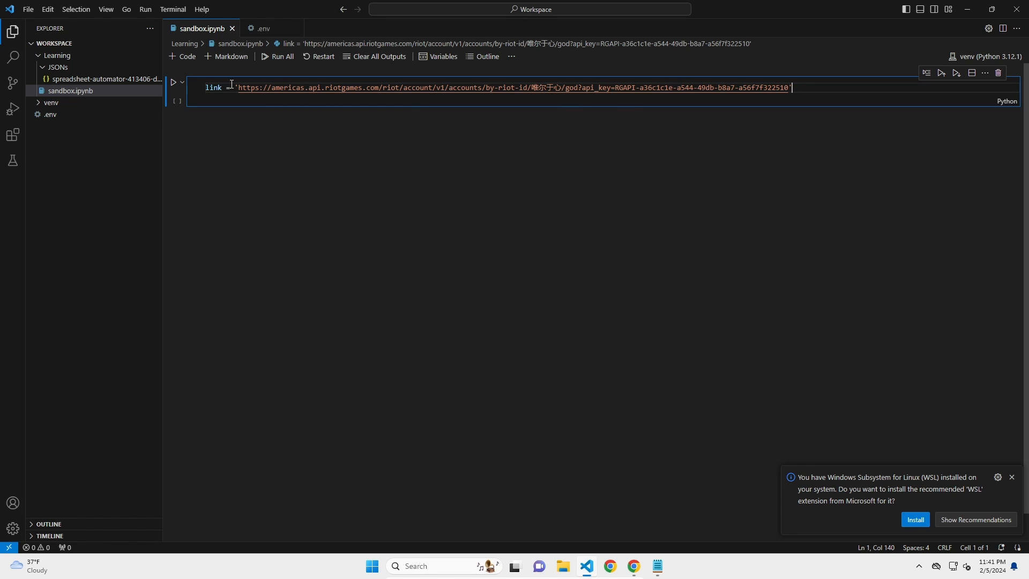
type("f")
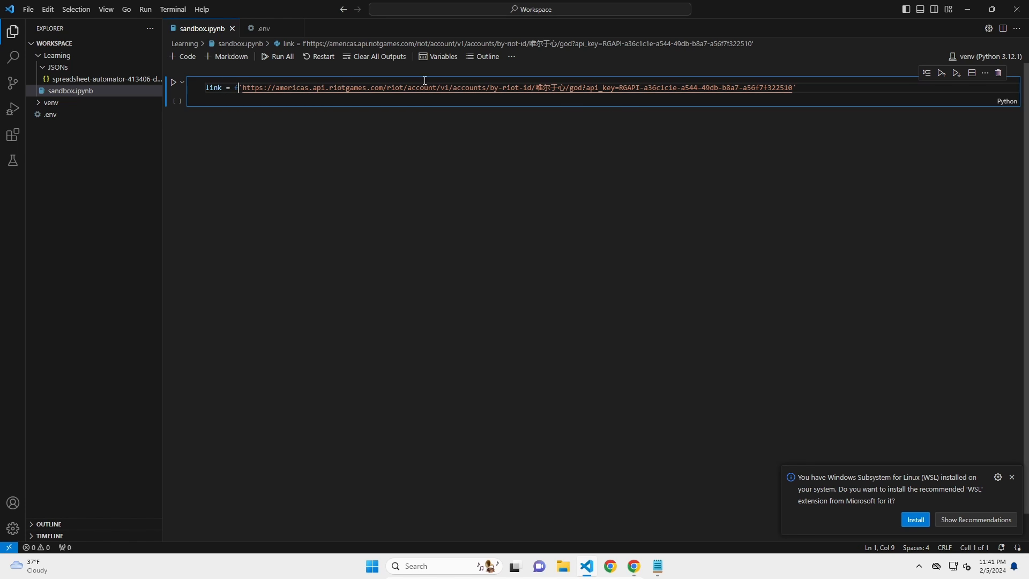
left_click(565, 86)
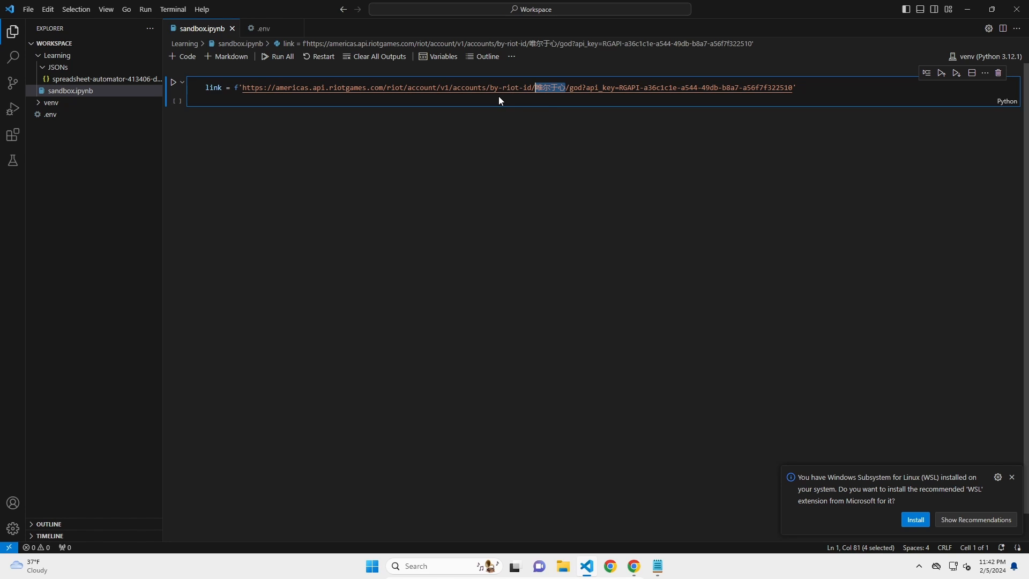
type("{唯尔于心}")
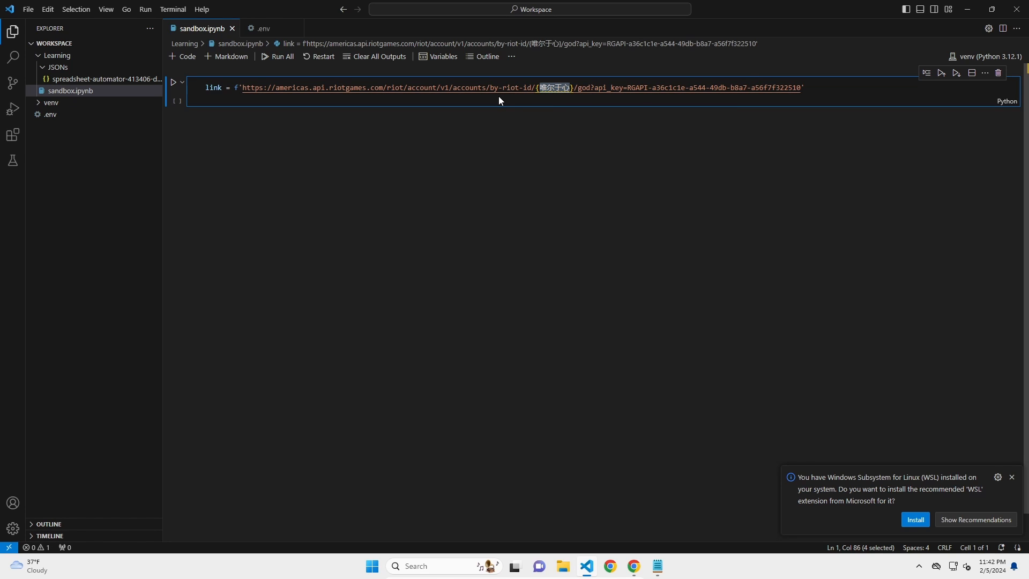
type("gameName")
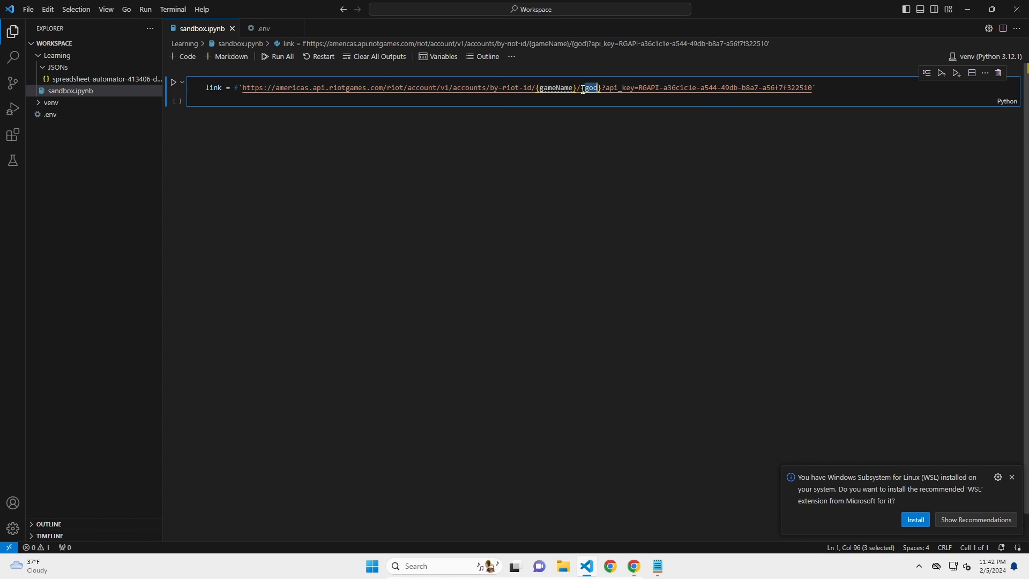
type("t")
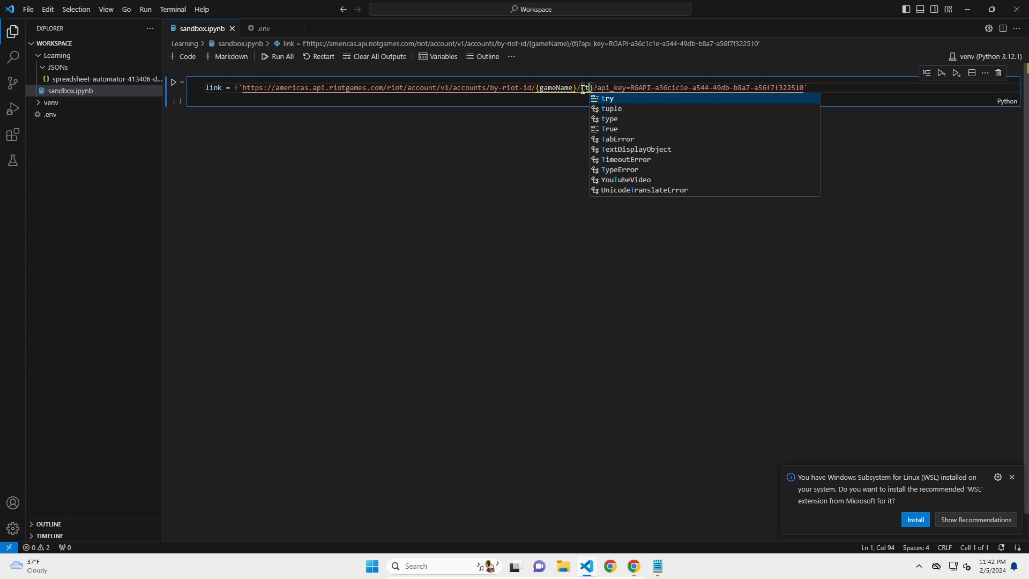
type("agLine")
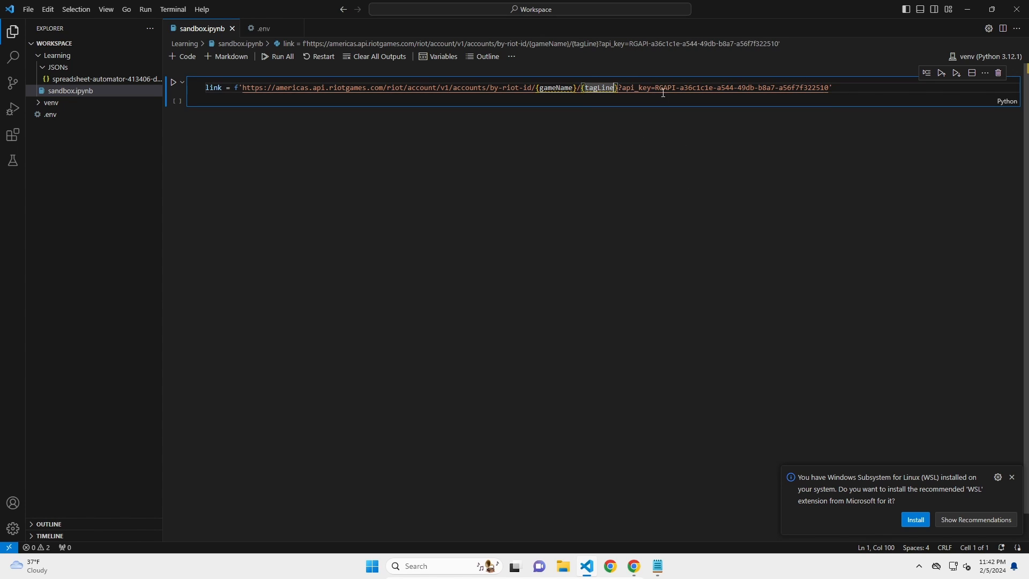
left_click_drag(656, 87, 828, 87)
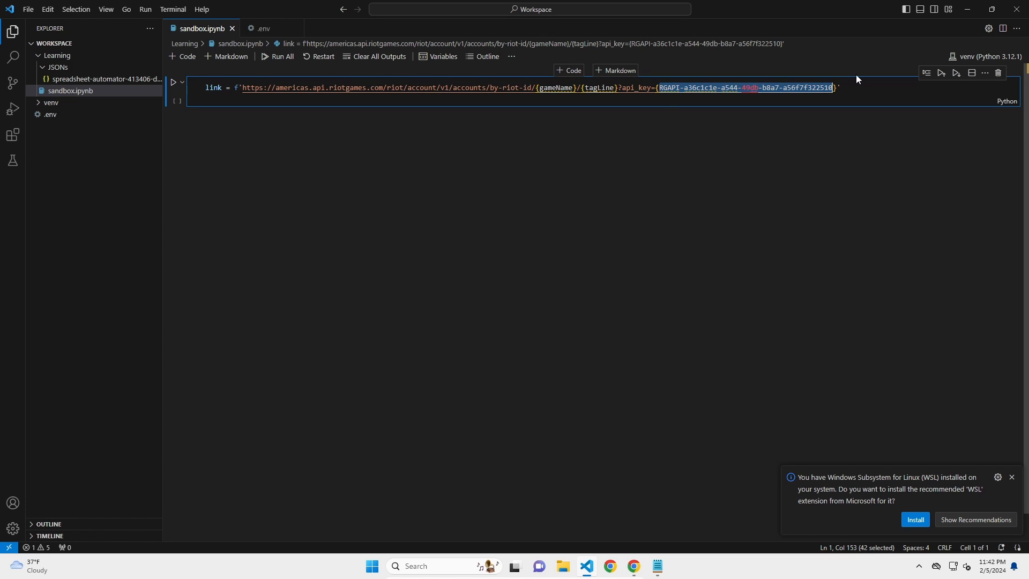
type("api_key")
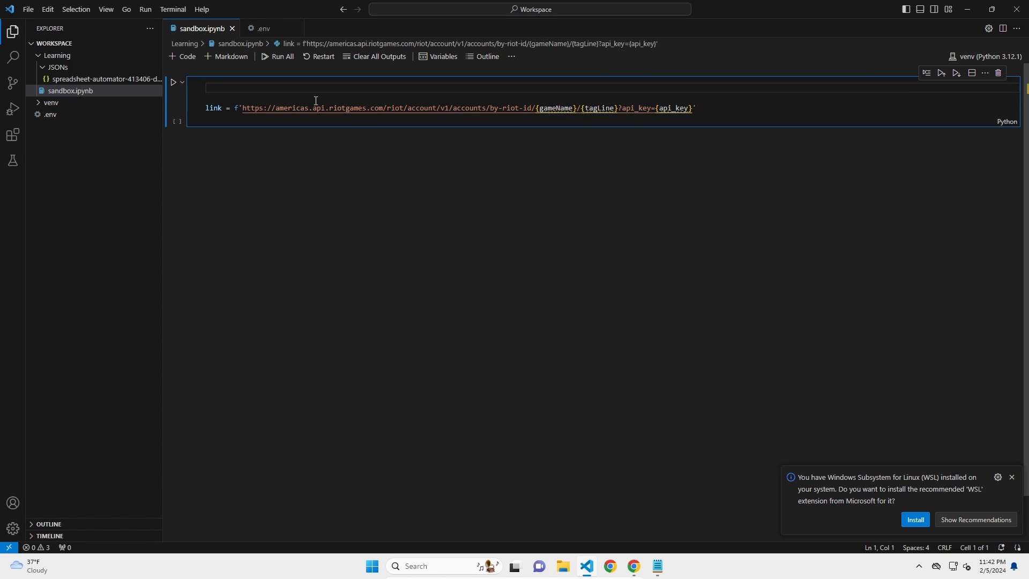
- Define gameName = '唯尔于心' and tagLine = 'god' above the link
type("gameName =")
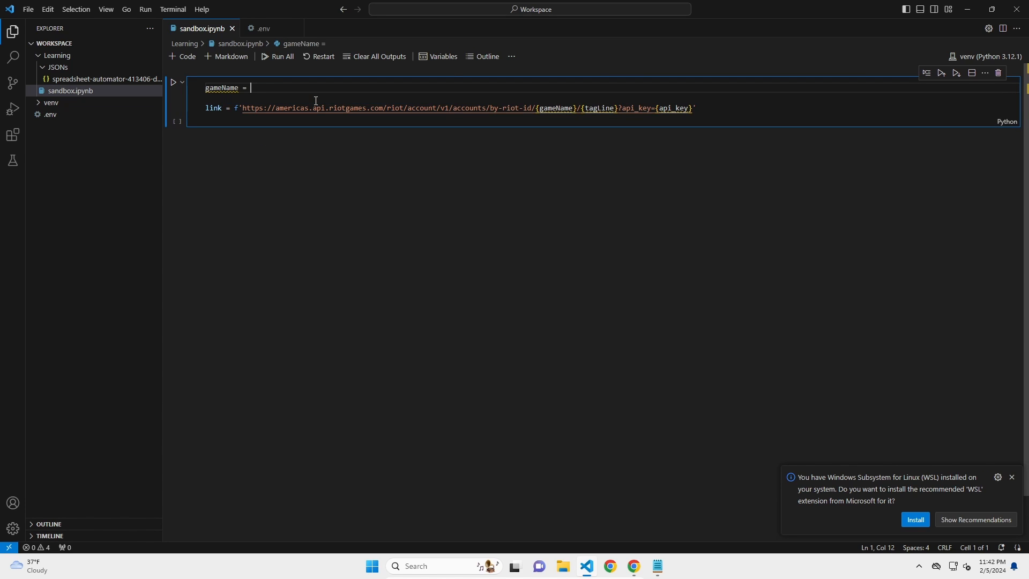
type("'唯尔于心'")
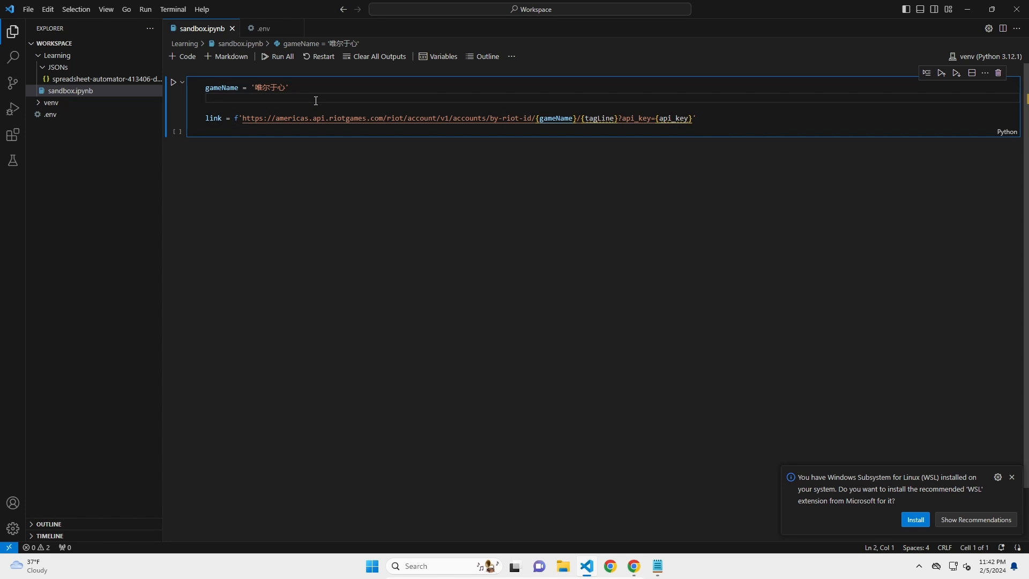
type("tagLine =")
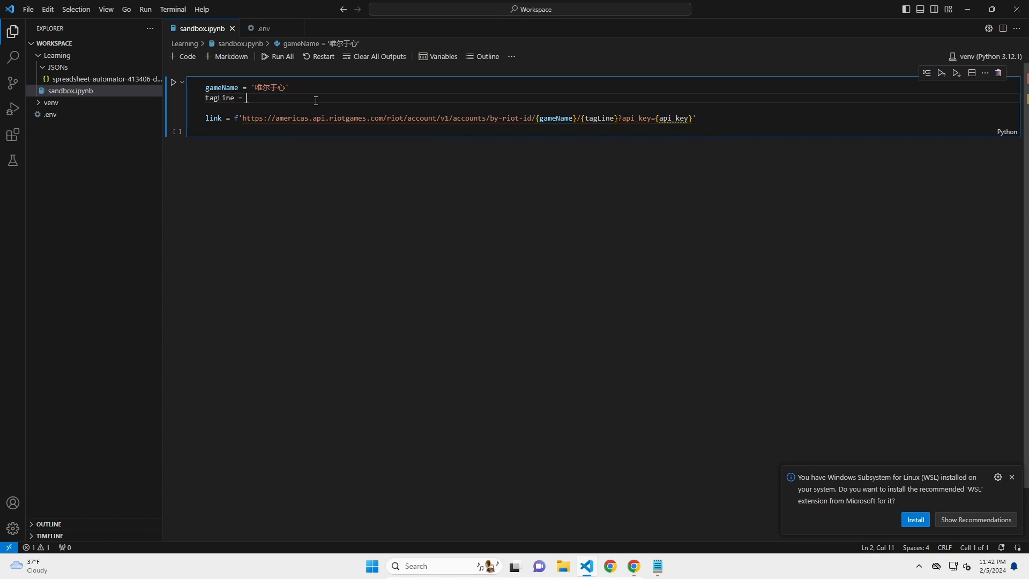
type("'god'")
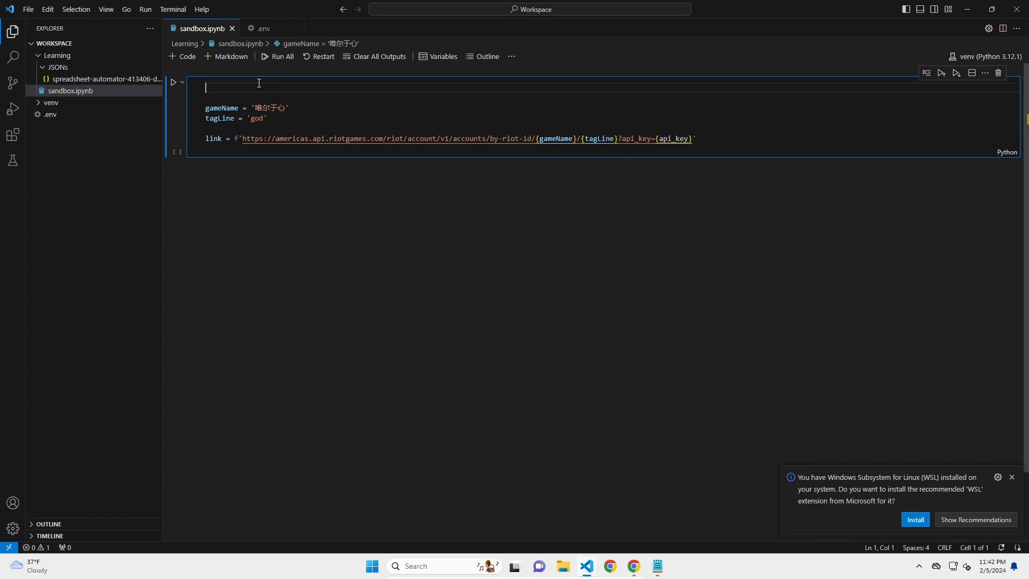
- Load dotenv, import os and set api_key from os.environ.get('riot_api_key')
type("from dotenv")
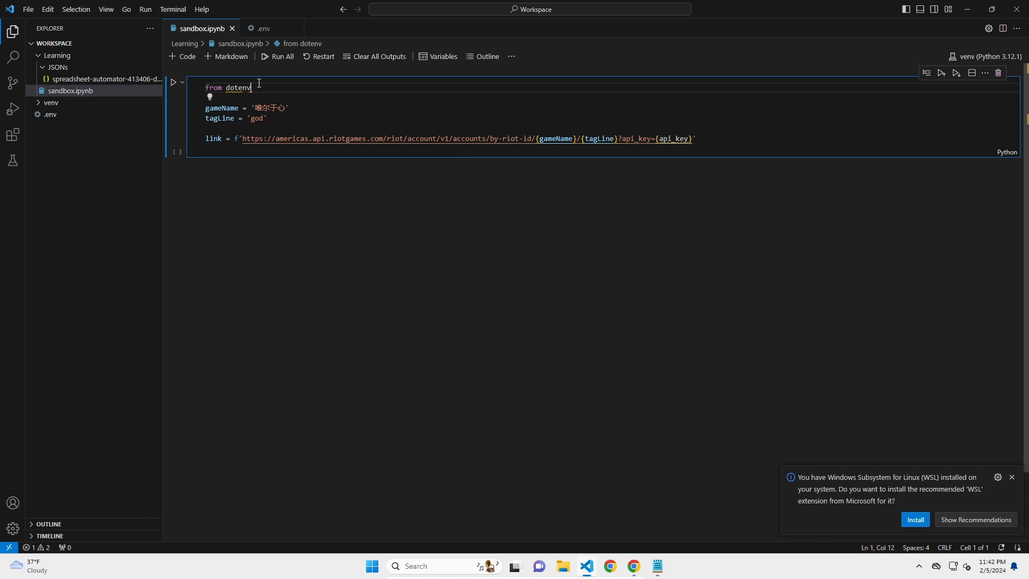
type("import")
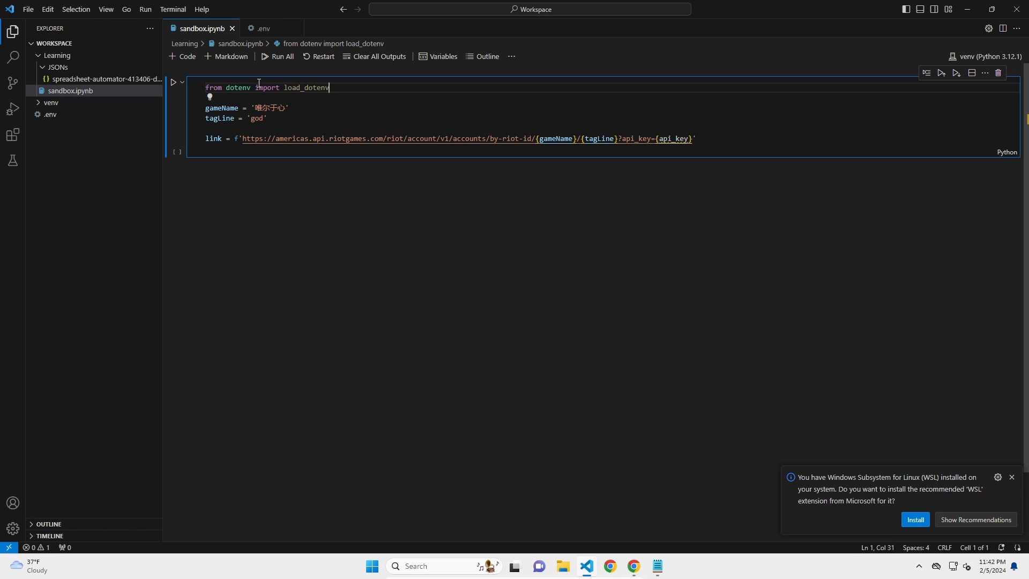
type("load_dotenv")
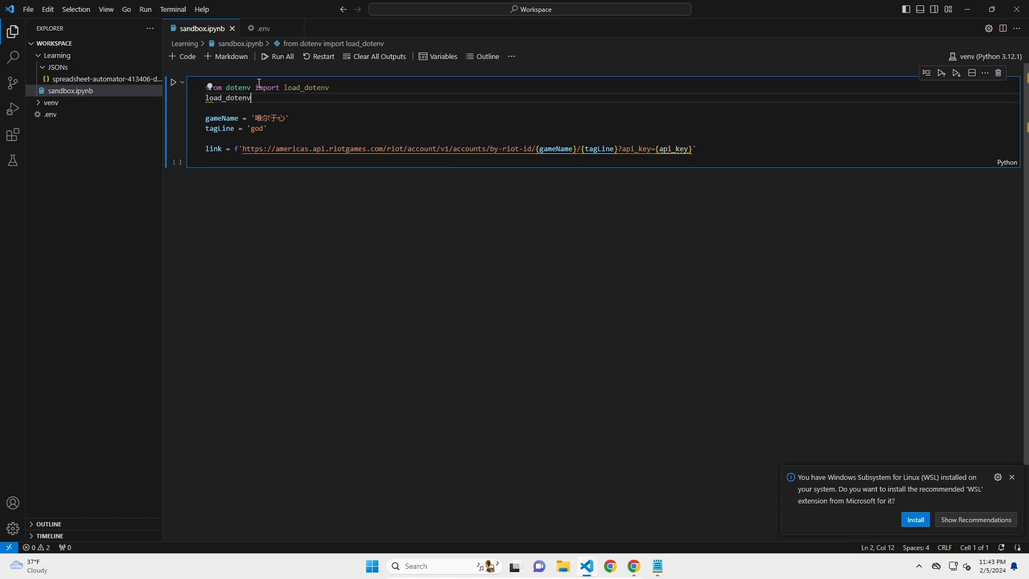
type("()")
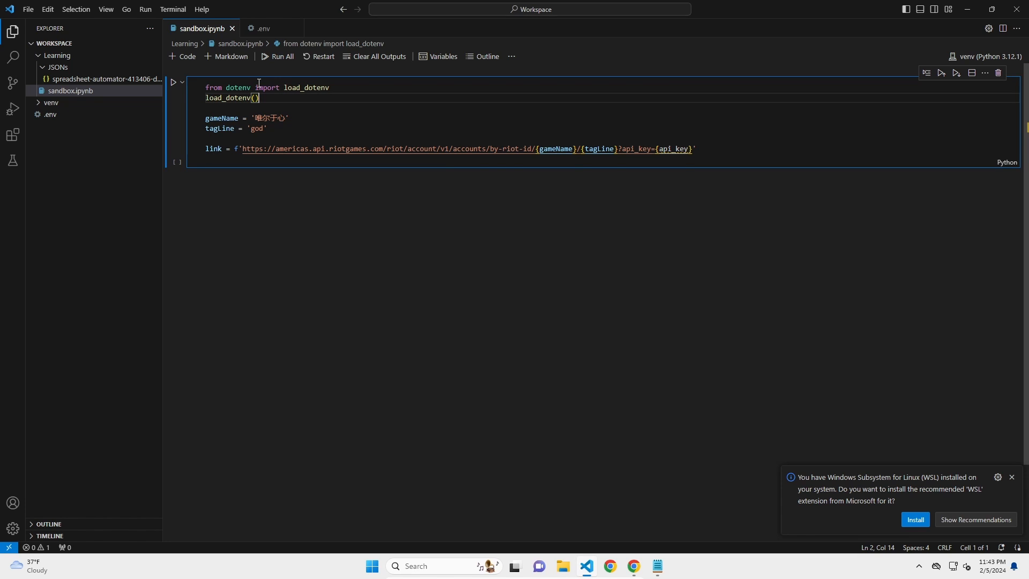
type("im")
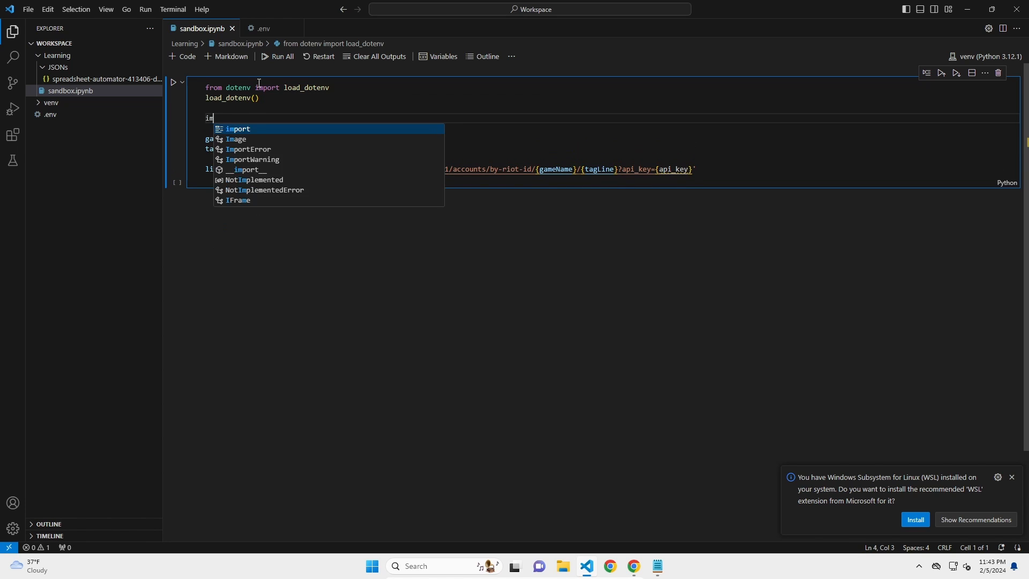
type("port os")
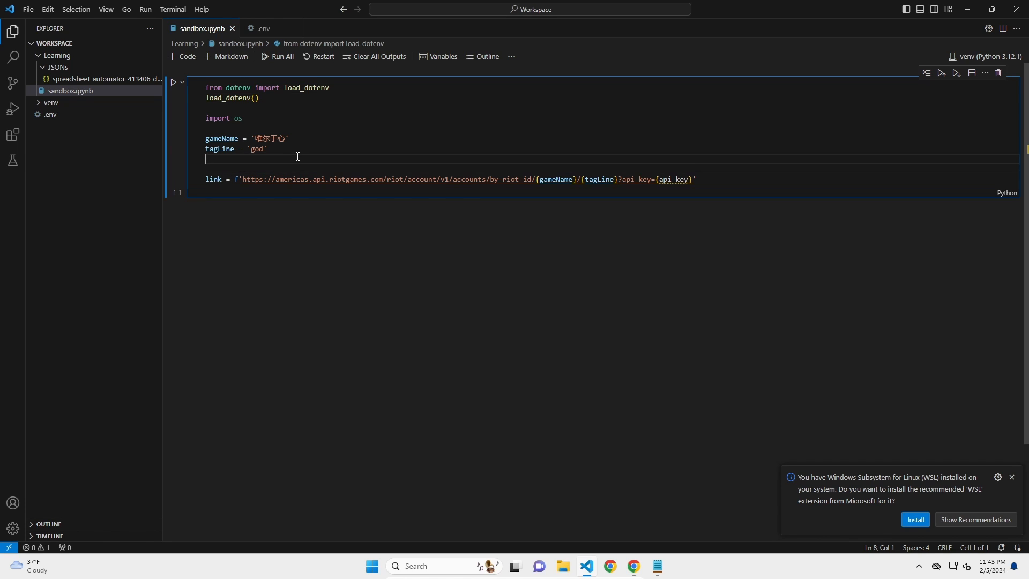
type("api_key")
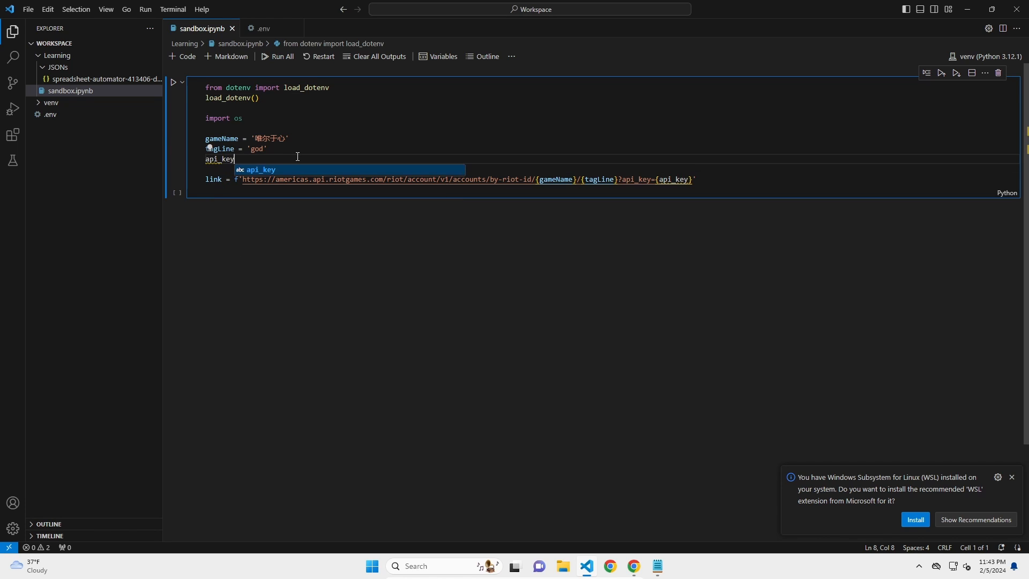
type("=")
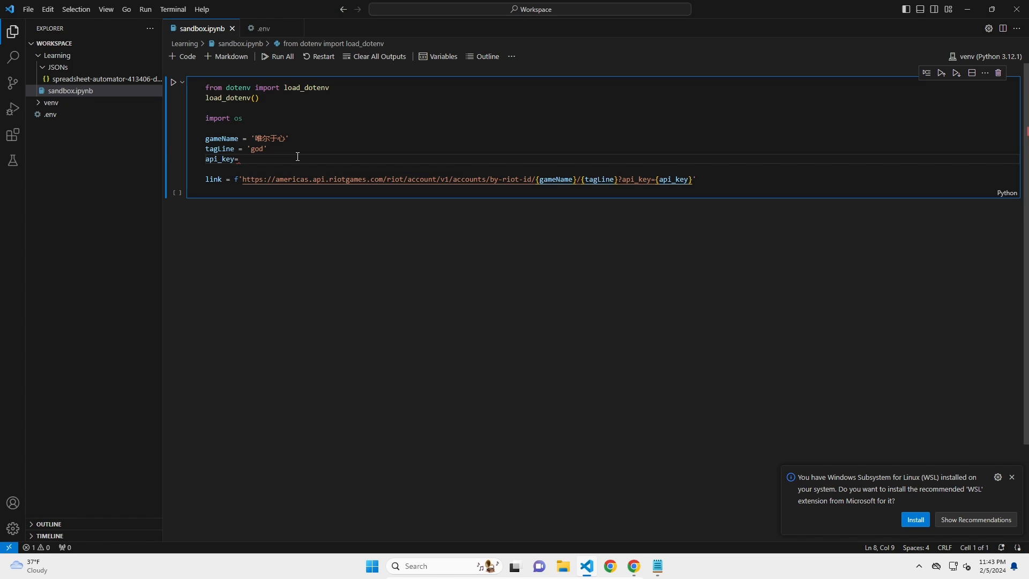
type("o")
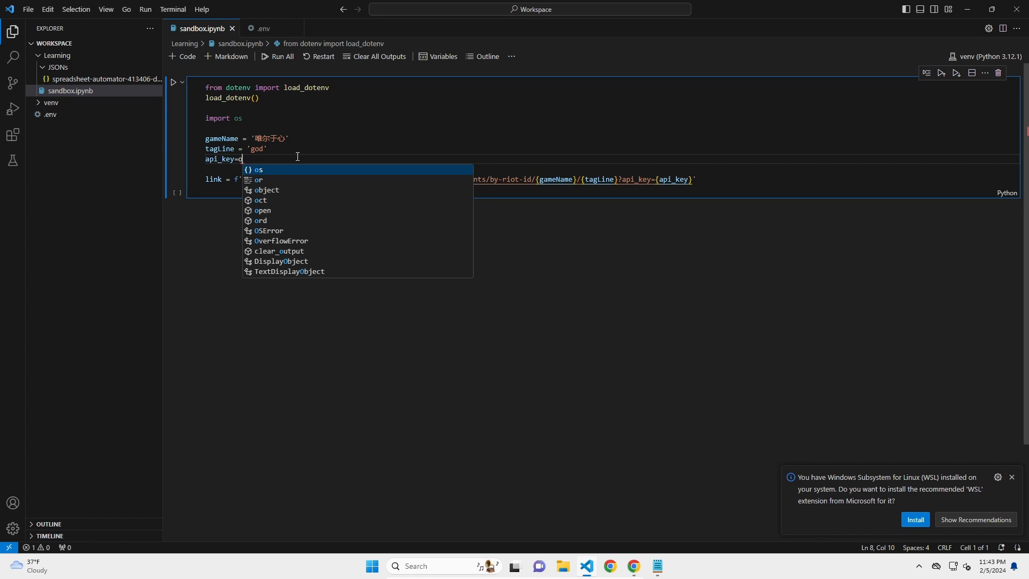
type("s.environ.get('")
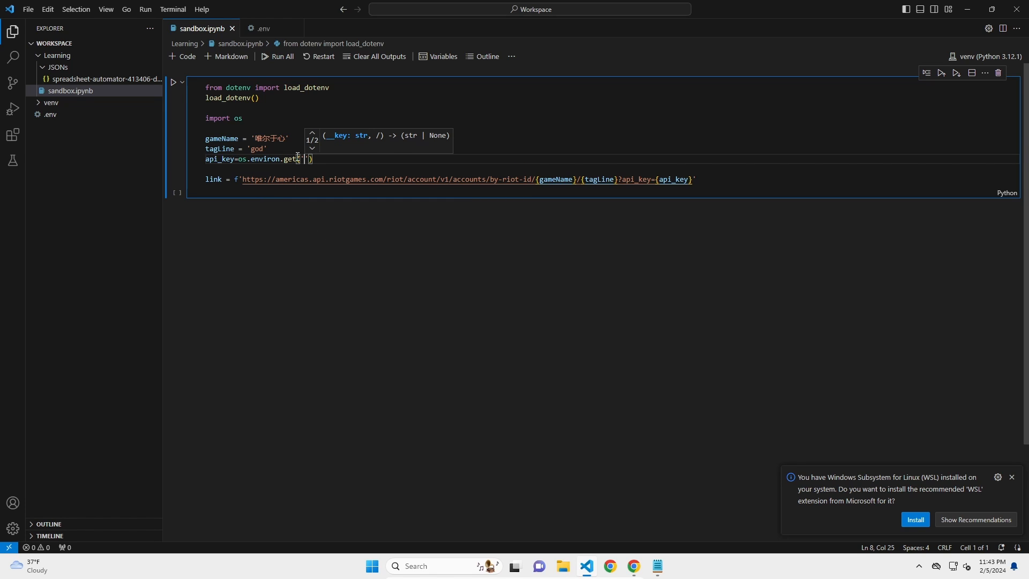
type("riot_api_key")
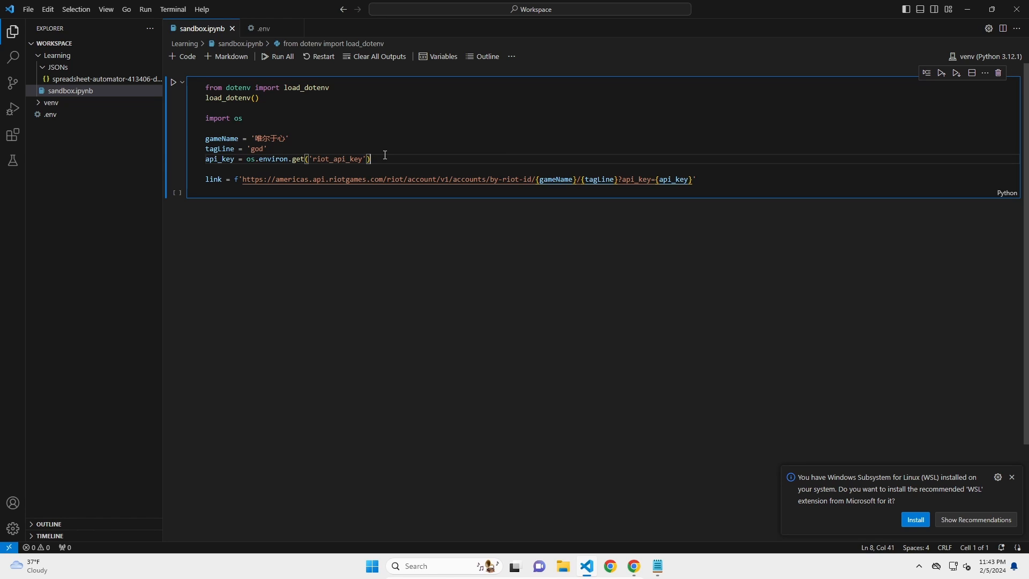
- Add print(link) below the link line and run the cell to output the full URL
left_click(695, 179)
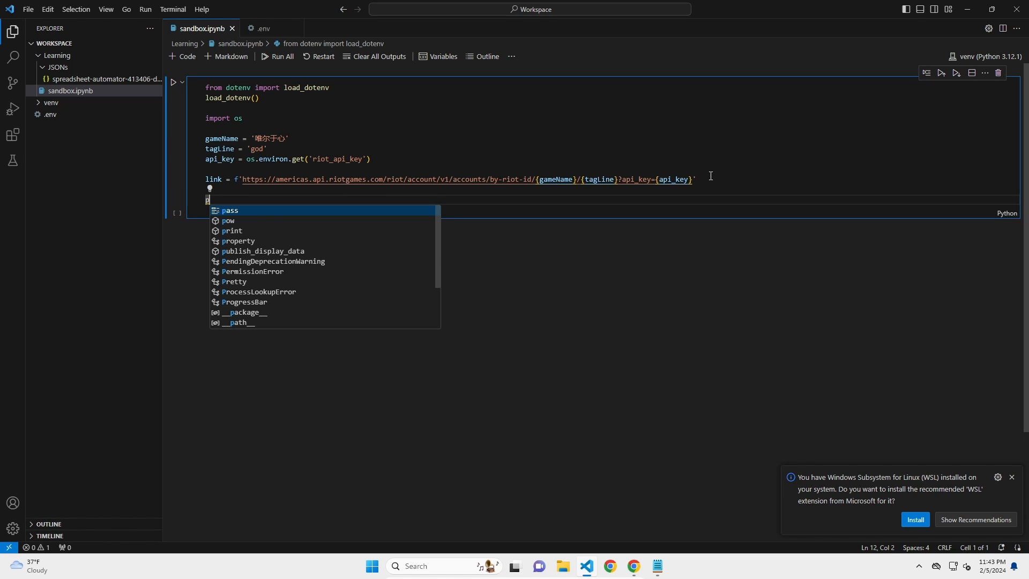
type("rint(")
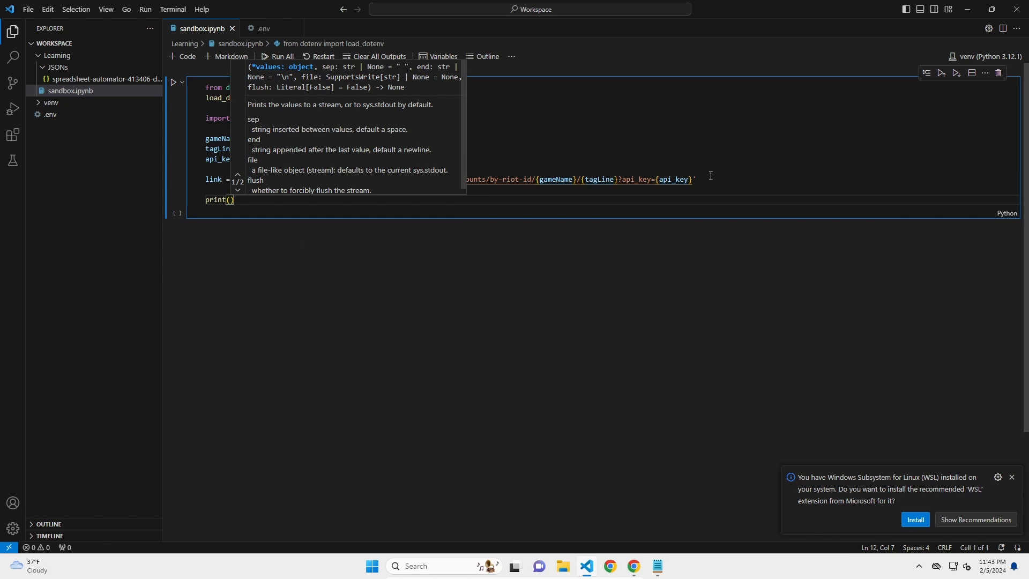
type("link")
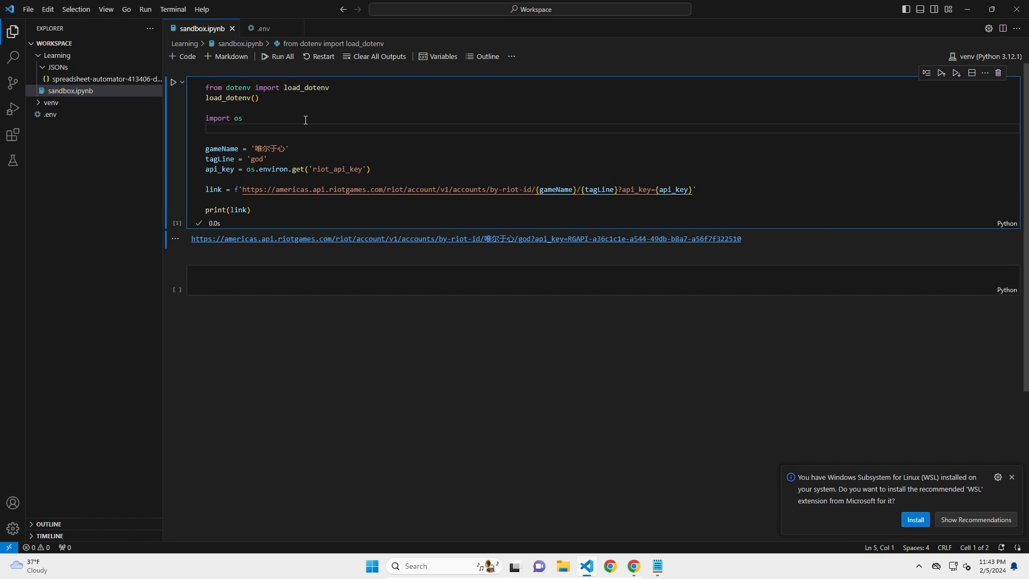
- Import requests, set response = requests.get(link), and evaluate response to show <Response [200]>
type("import requests")
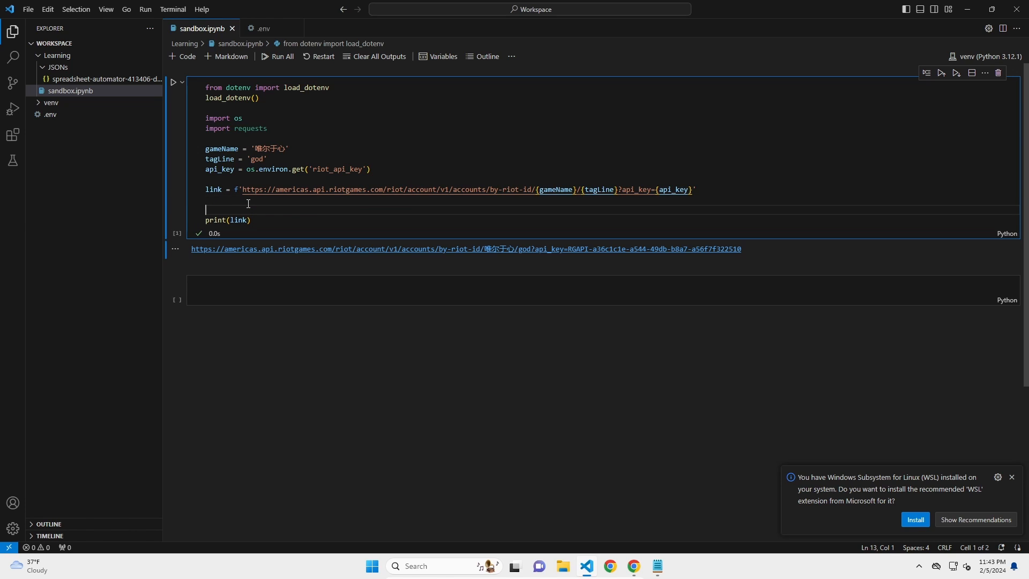
type("response = requests.get(")
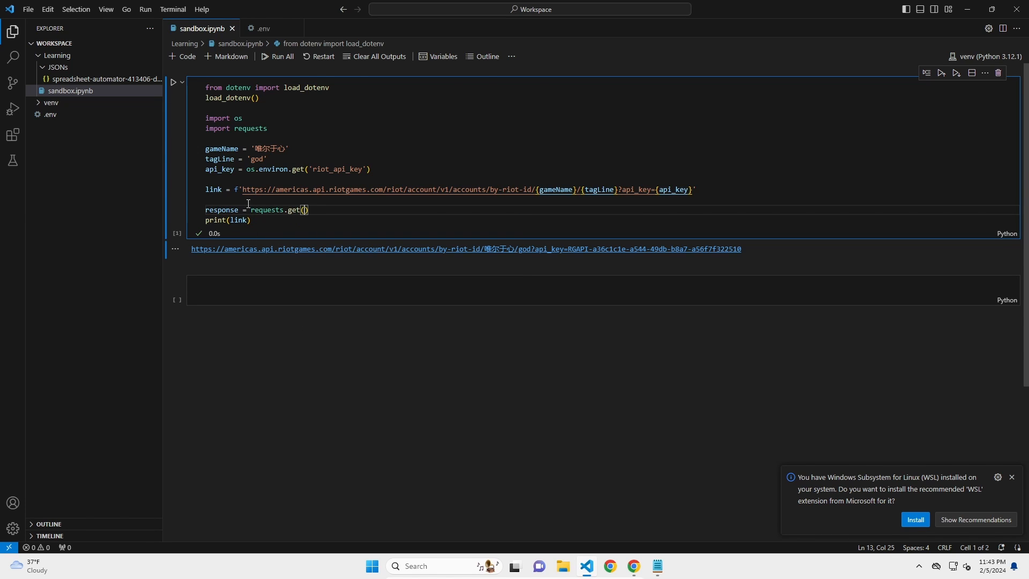
type("link")
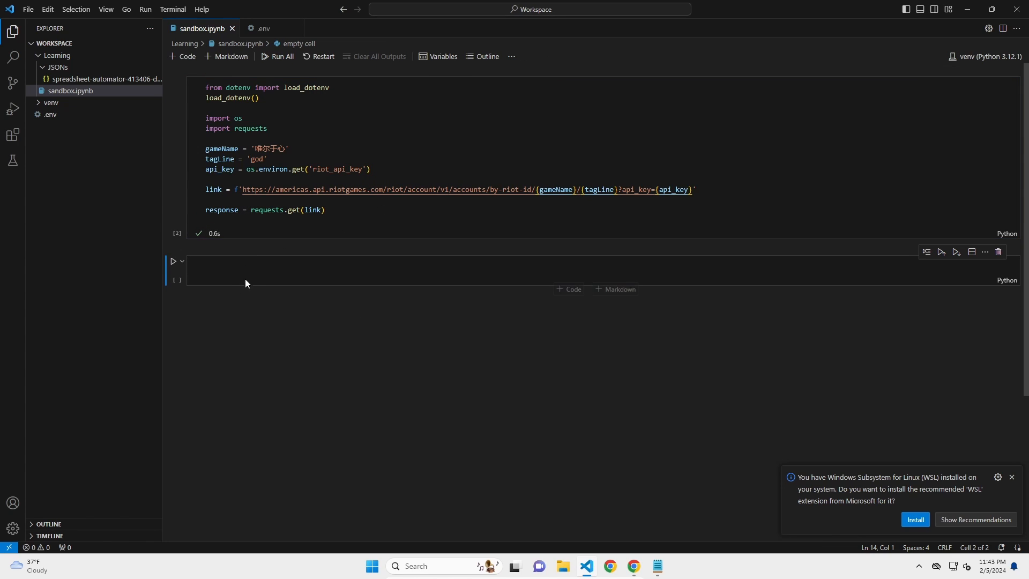
type("r")
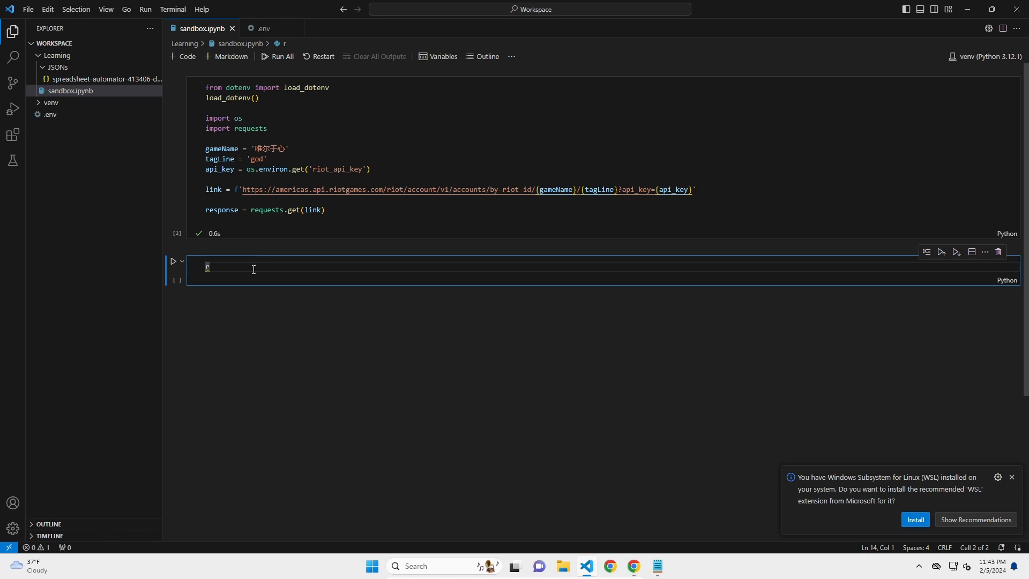
type("response")
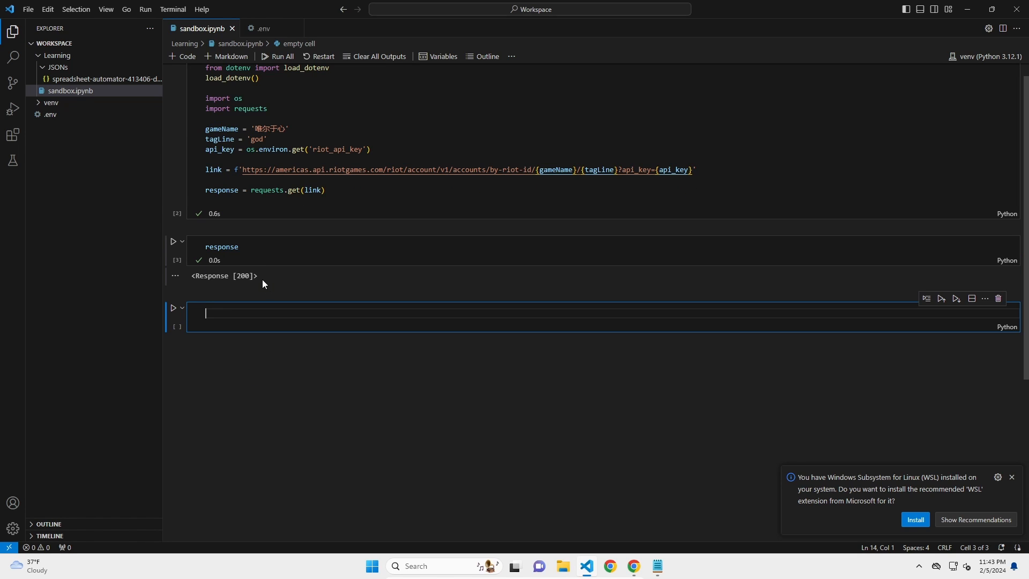
- Evaluate response.json()['puuid'] to return the player's puuid string and add the line to the main cell
left_click(220, 246)
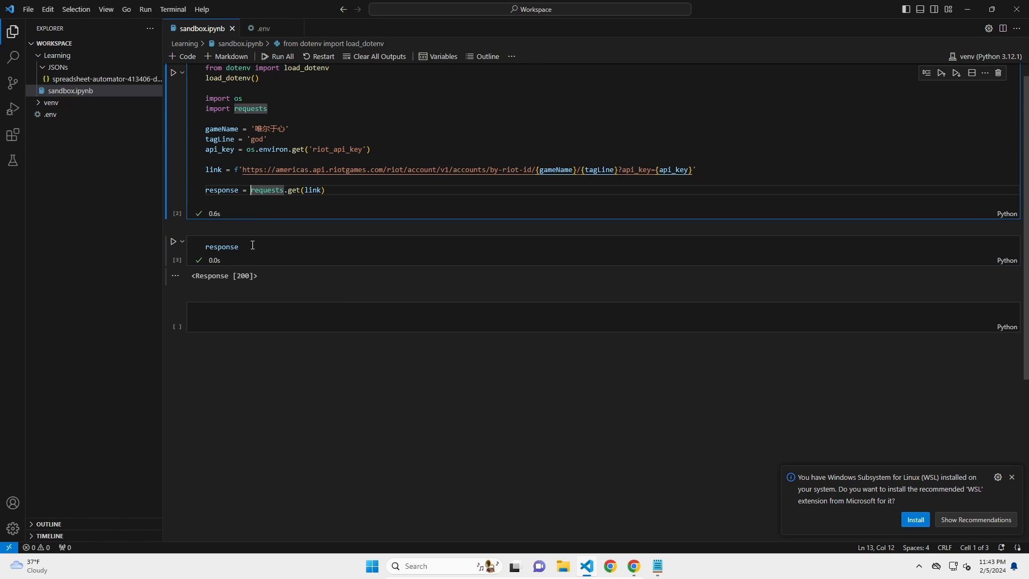
type(".")
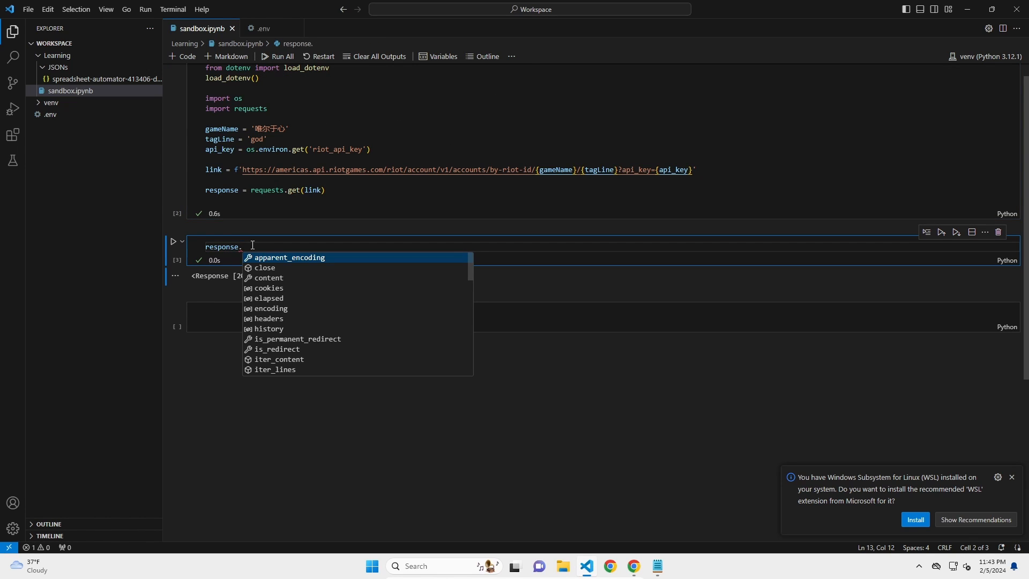
type("json")
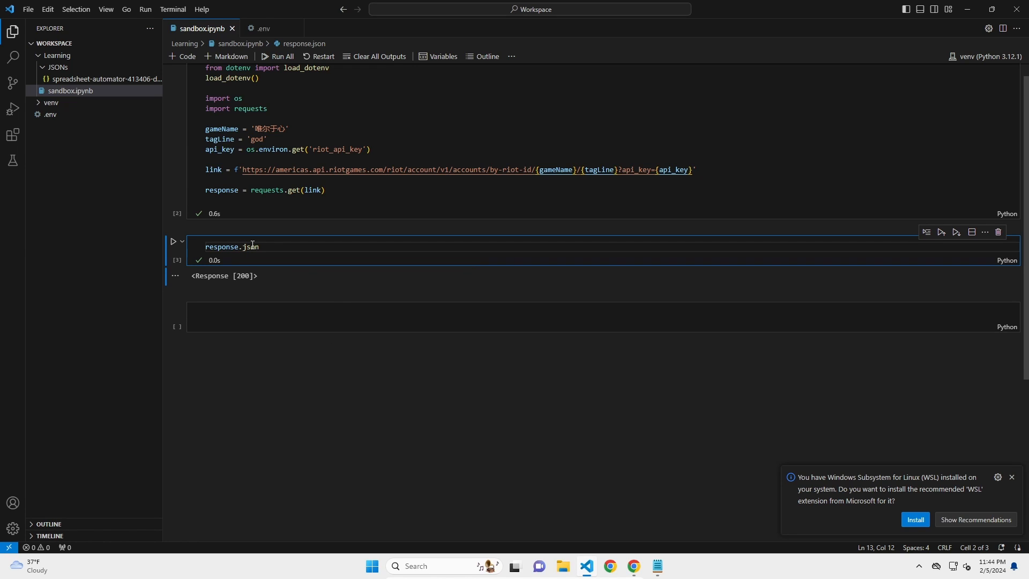
left_click(57, 68)
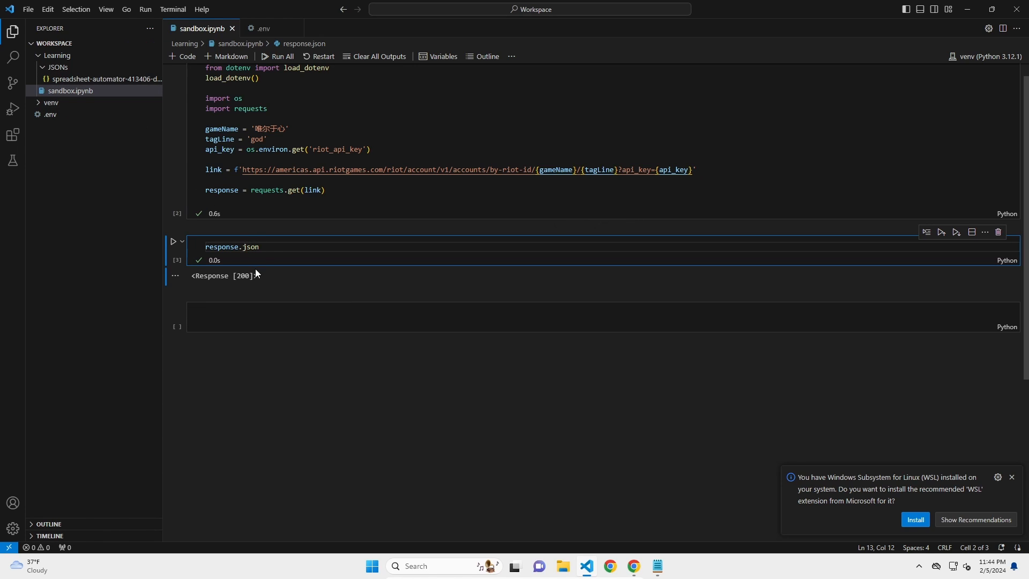
type("()")
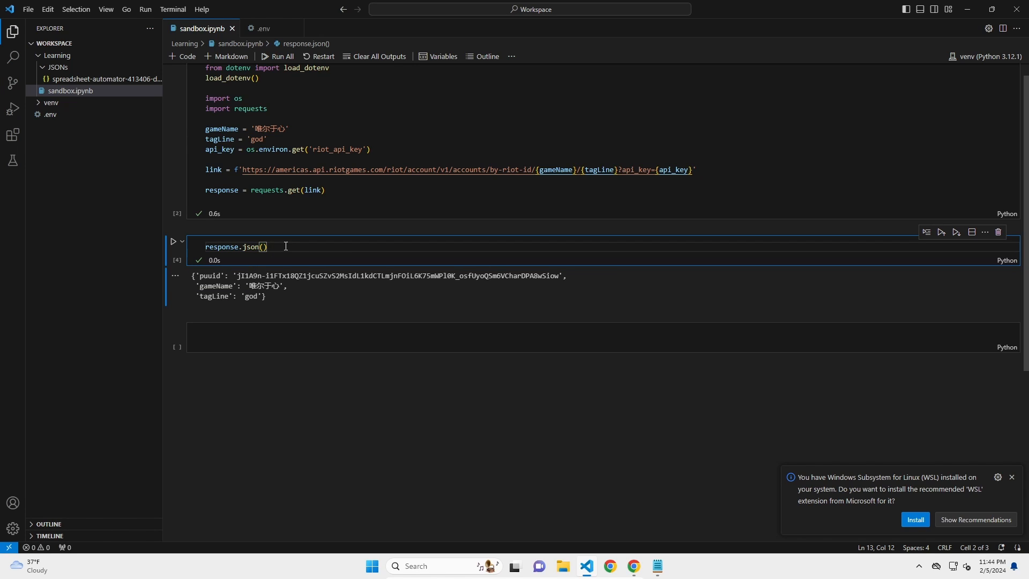
type("['']")
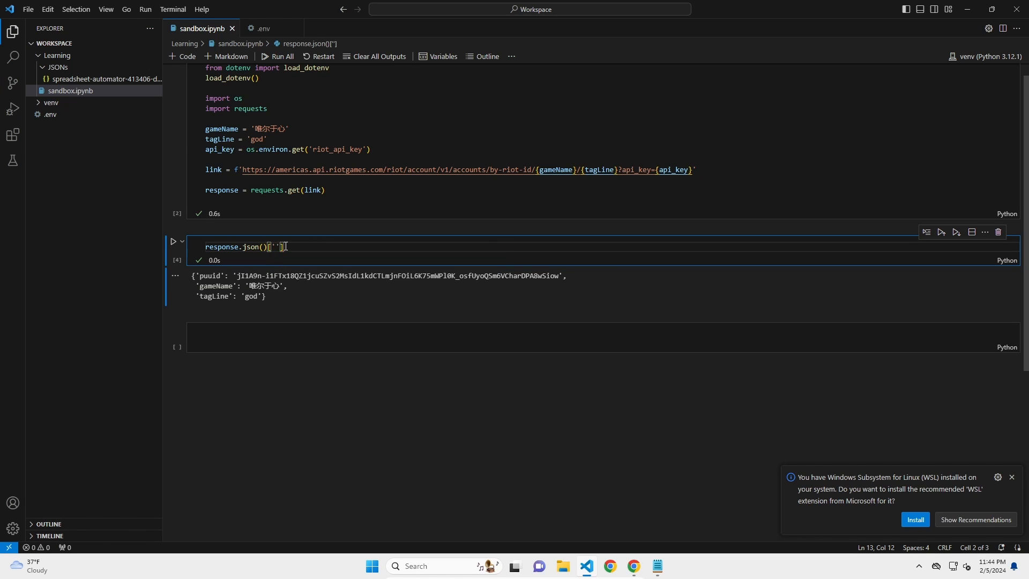
type("puuid")
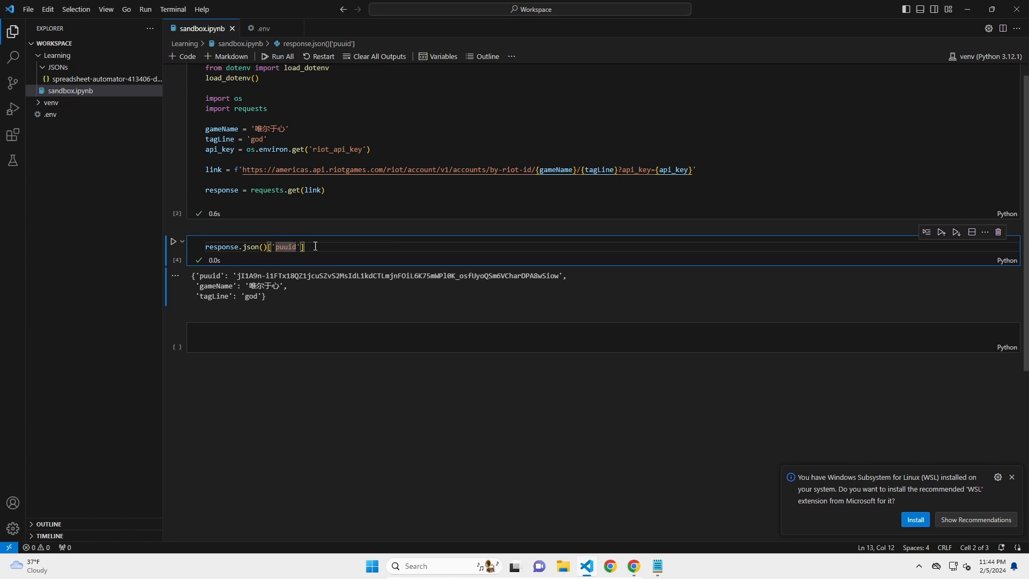
double_click(209, 277)
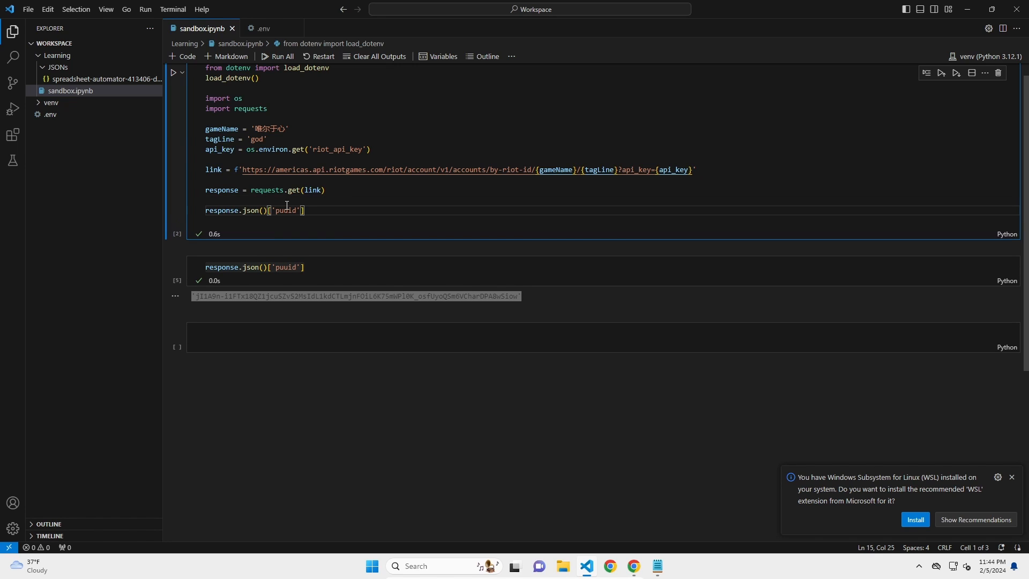
- Indent the request lines under def get_puuid(gameName=None, tagLine=None, api_key=None)
left_click_drag(206, 169, 305, 210)
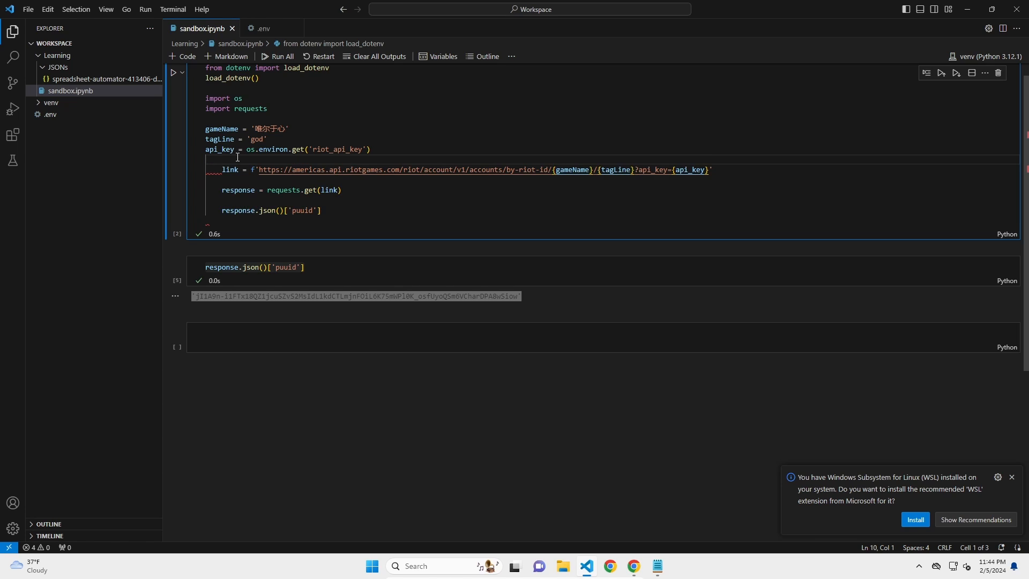
type("def")
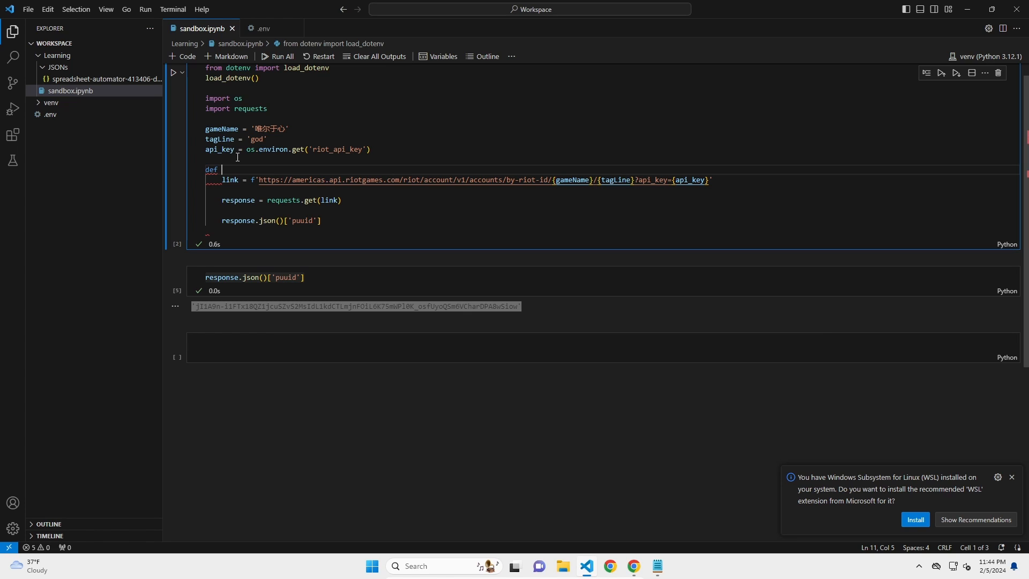
type("get_puu")
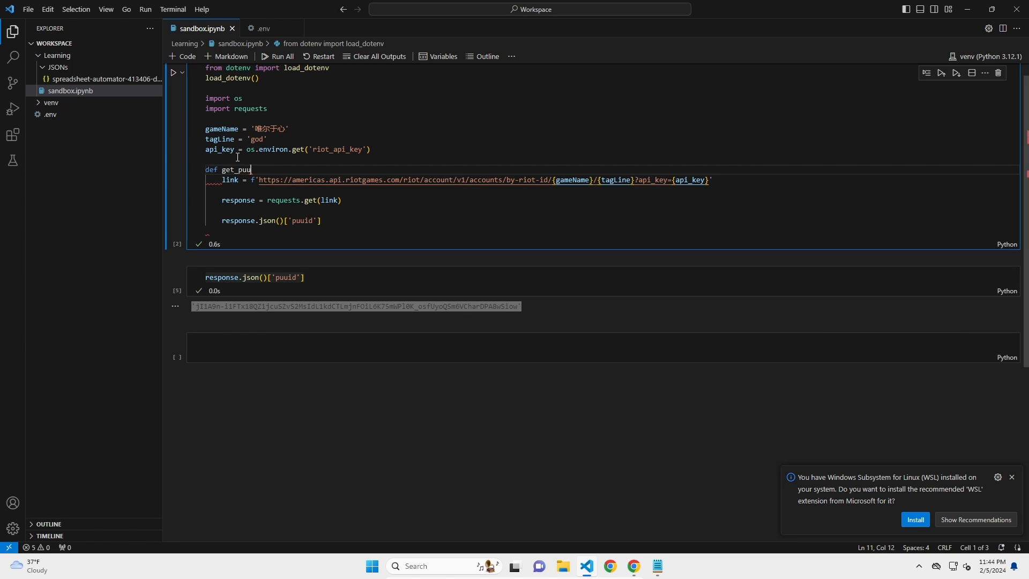
type("id()")
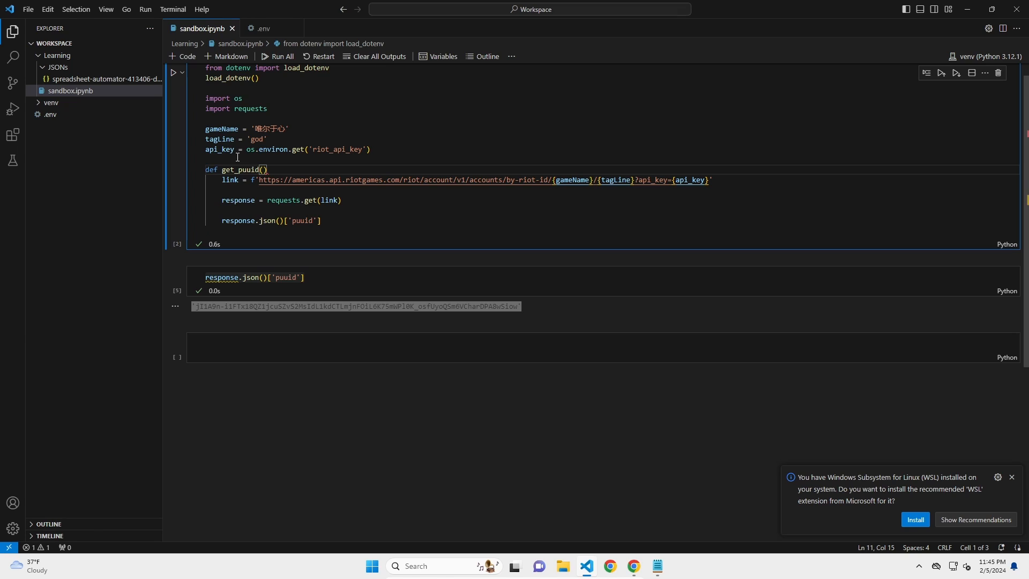
type("gameName=")
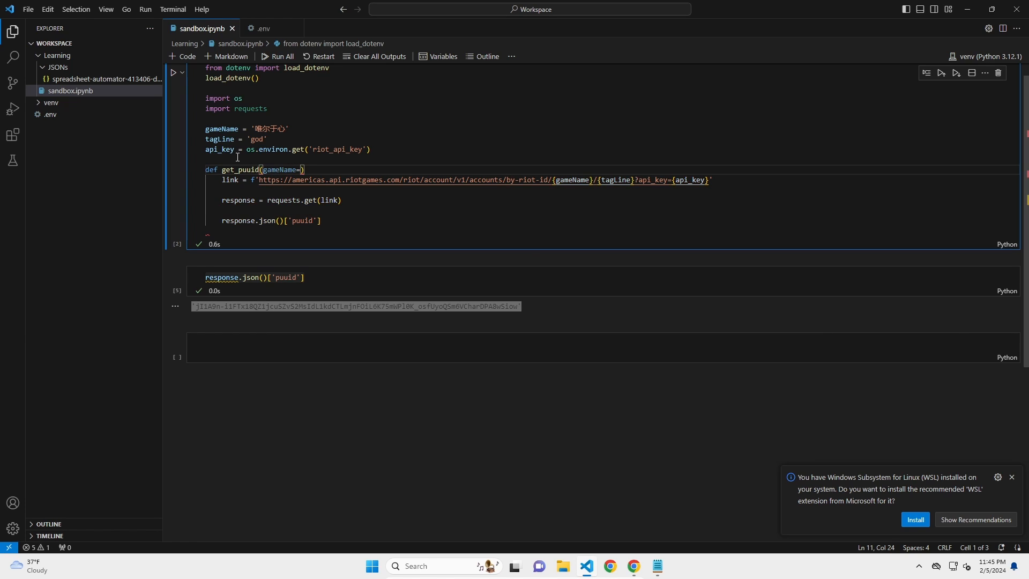
type("None,")
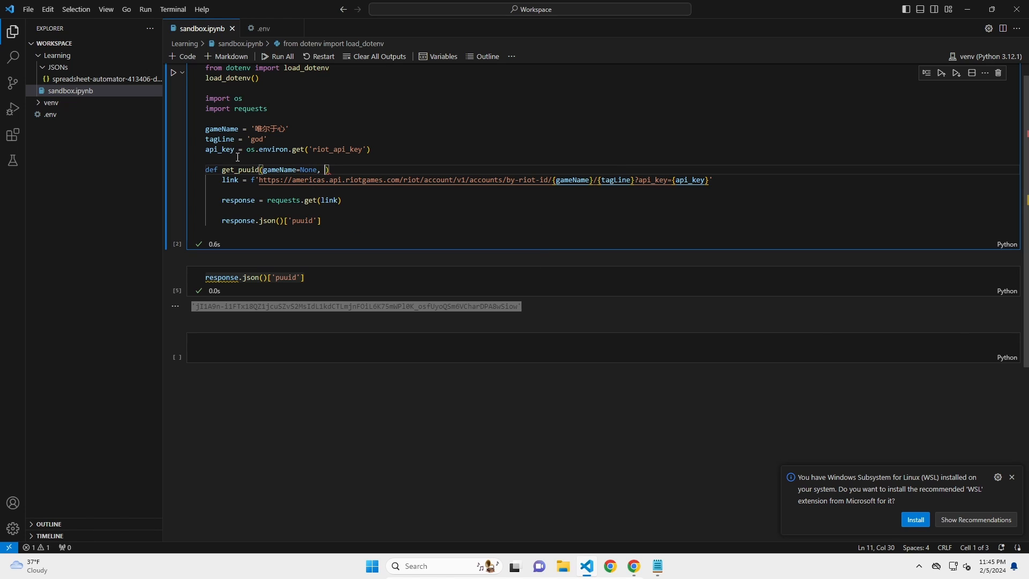
type("tagLine")
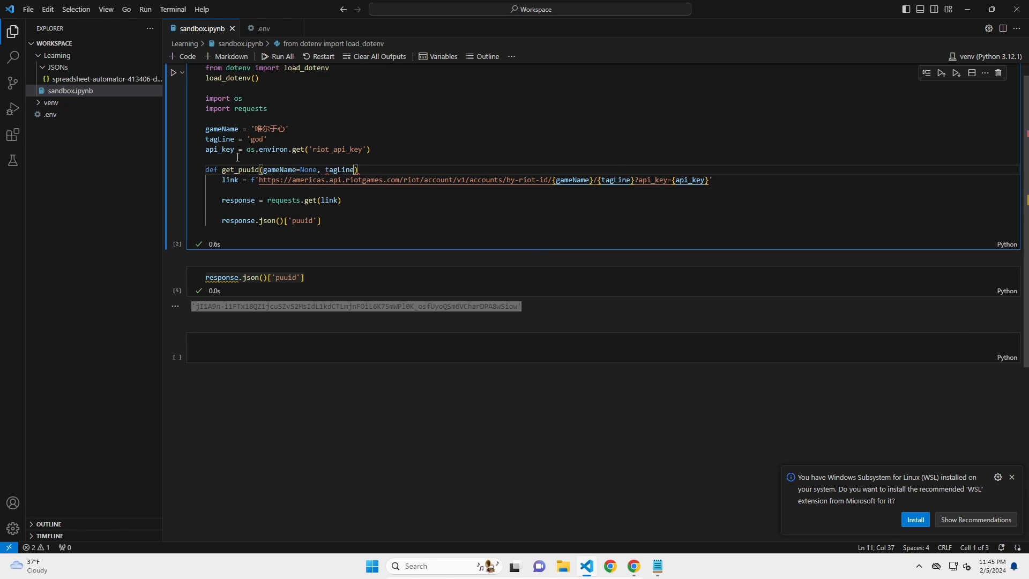
type("=None,")
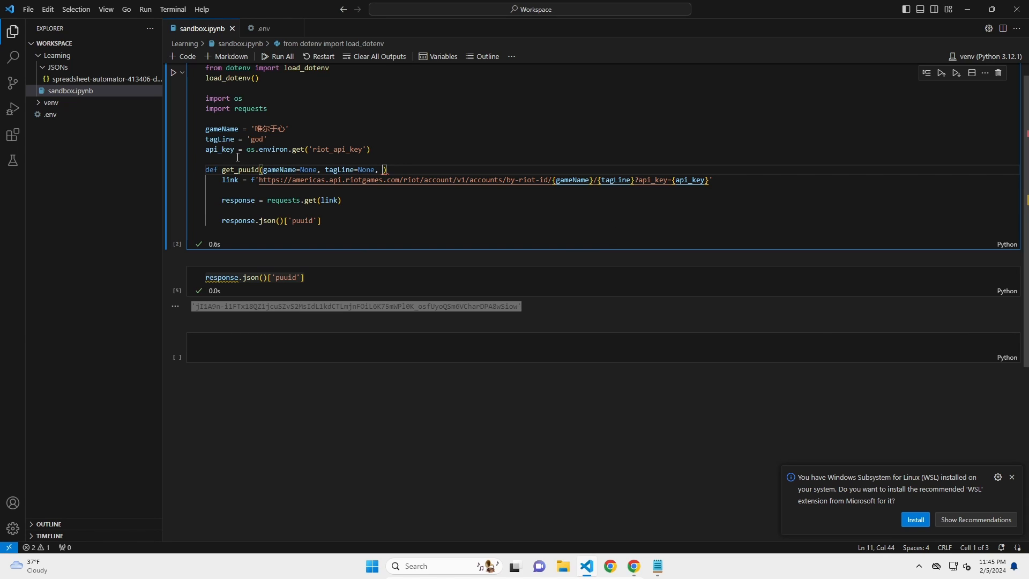
type("api")
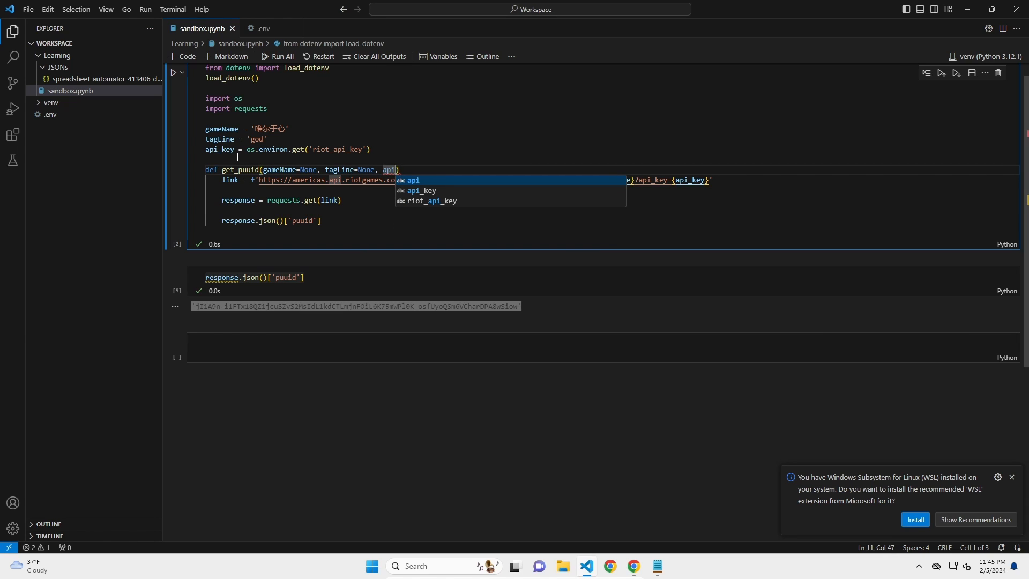
type("_key-")
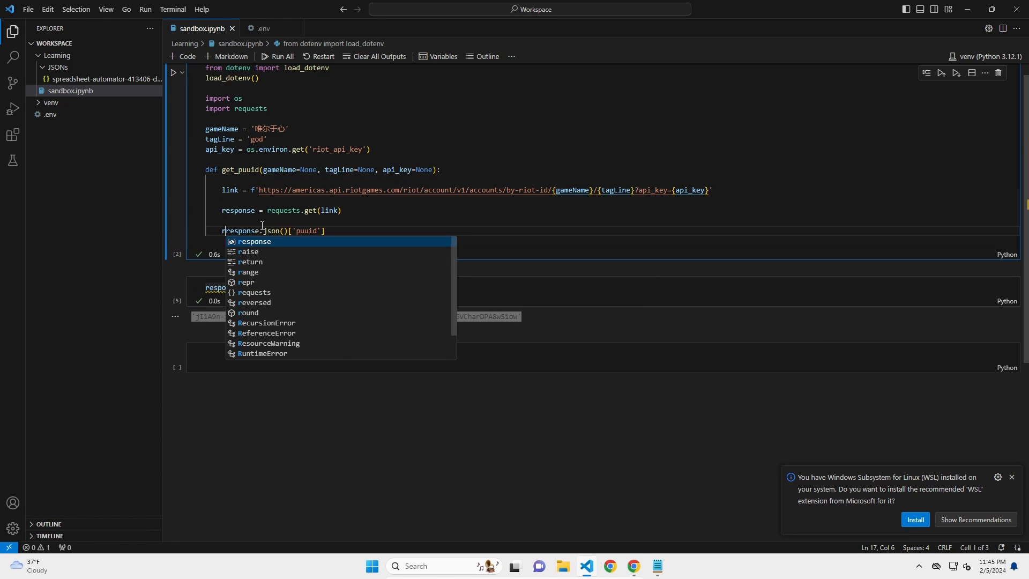
- Return the puuid from get_puuid and re-run the cell
type("return")
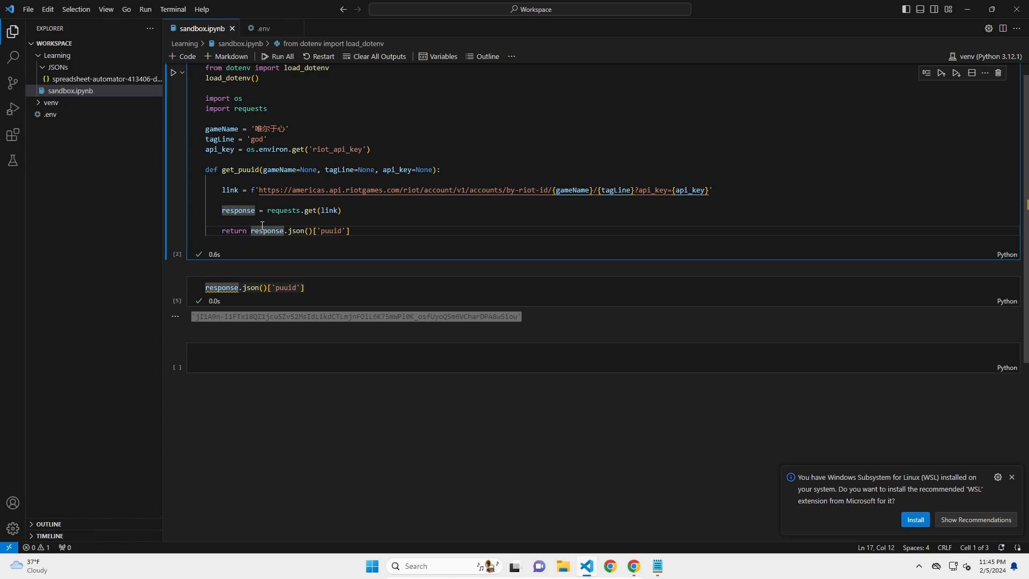
double_click(239, 169)
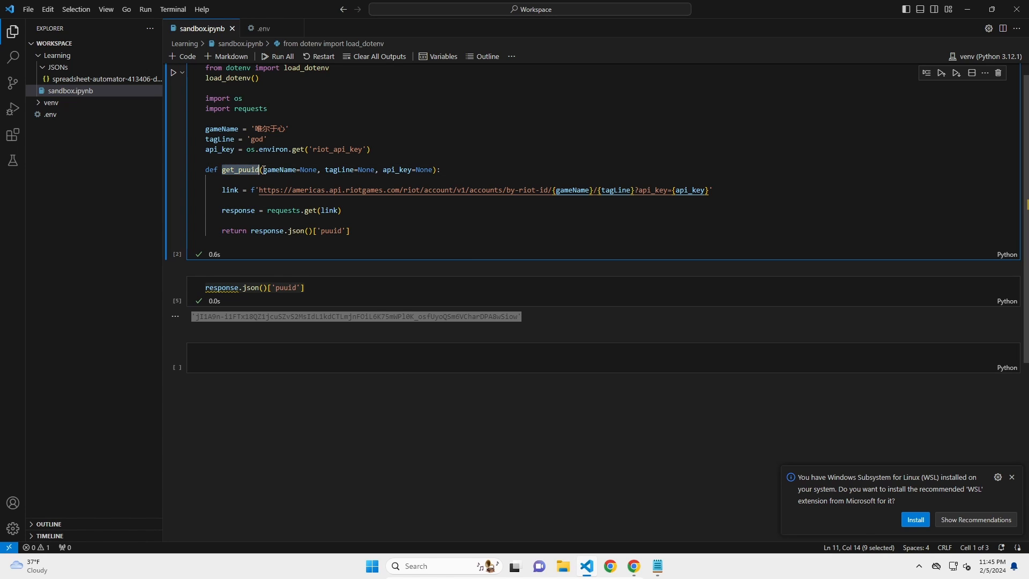
left_click(333, 149)
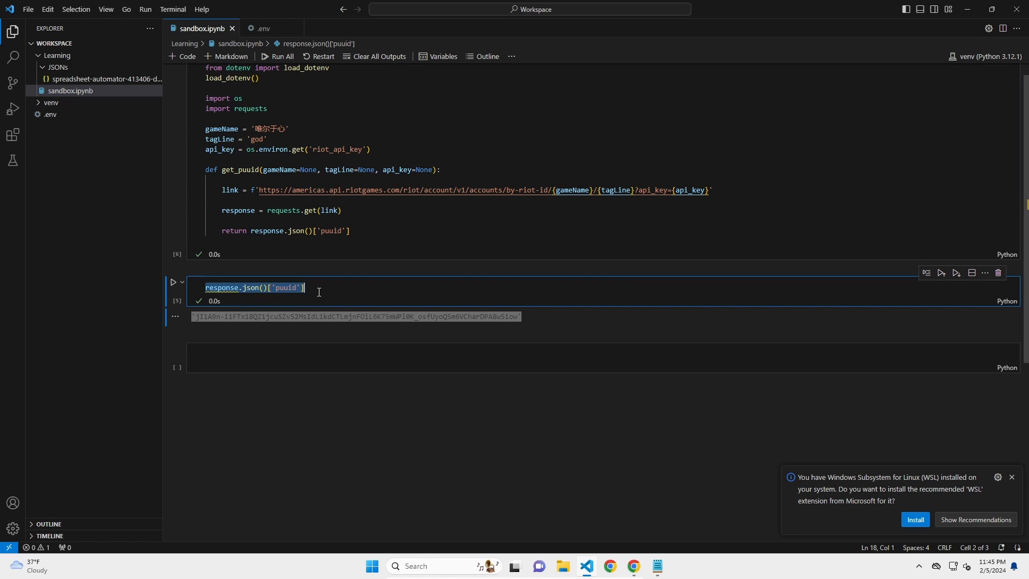
- Call get_puuid(gameName=..., tagLine=..., api_key=api_key) in the test cell, keeping only the os.environ API key in setup
type("get_puuid(")
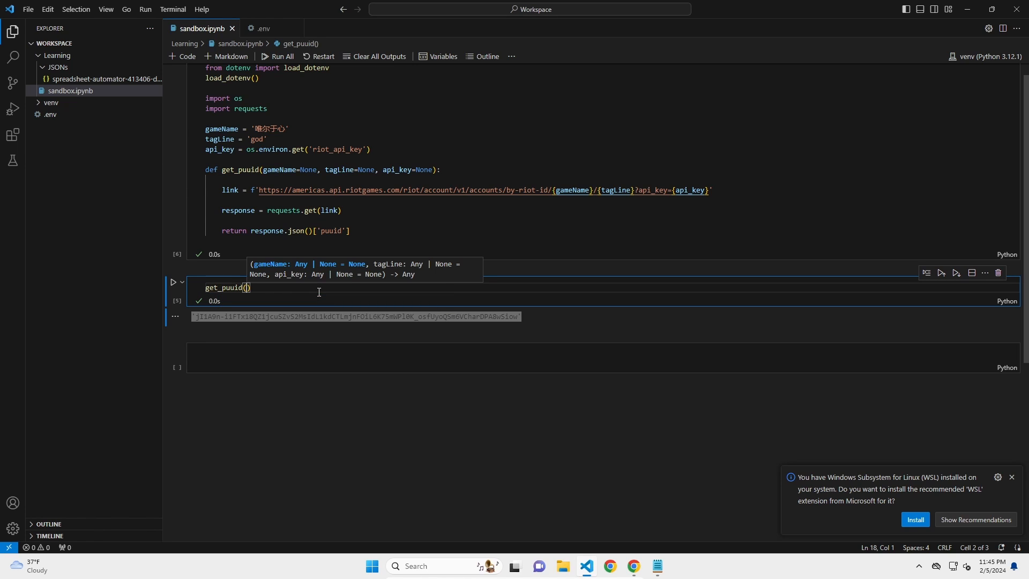
type("gameName=gameName, tagLine=tagLine, api_key=")
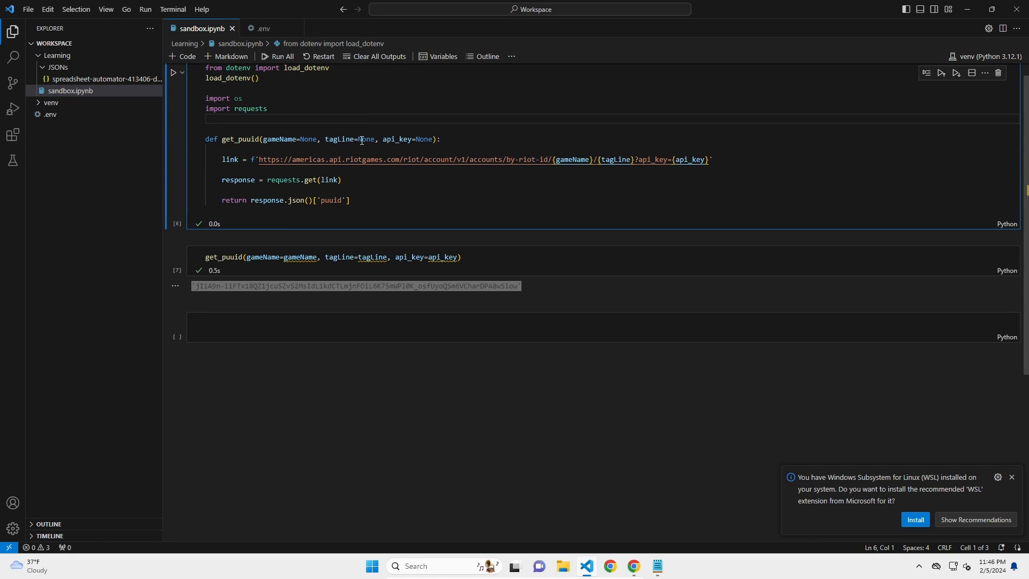
type("api_key = os.environ.get('riot_api_key')")
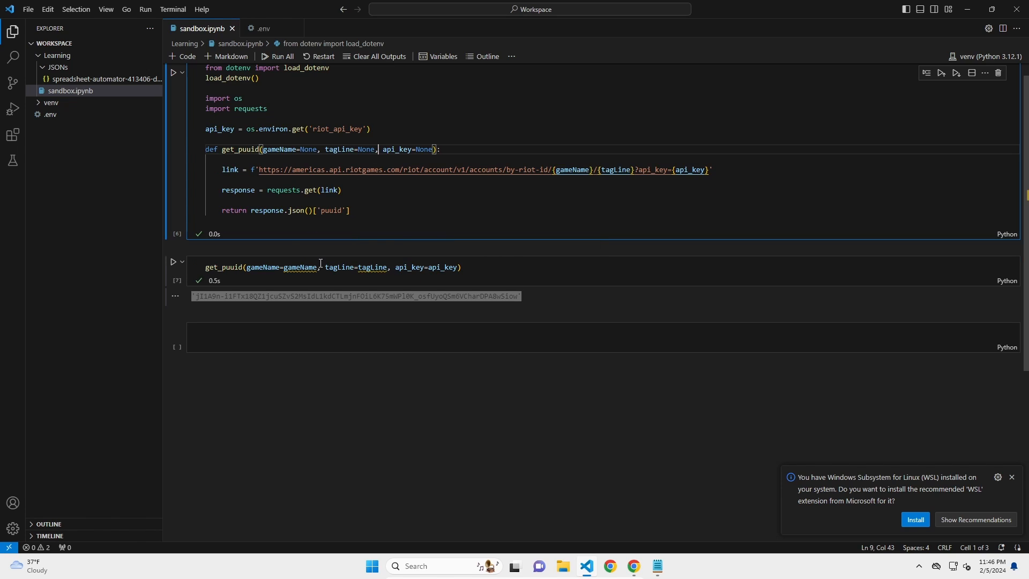
key("alt+tab")
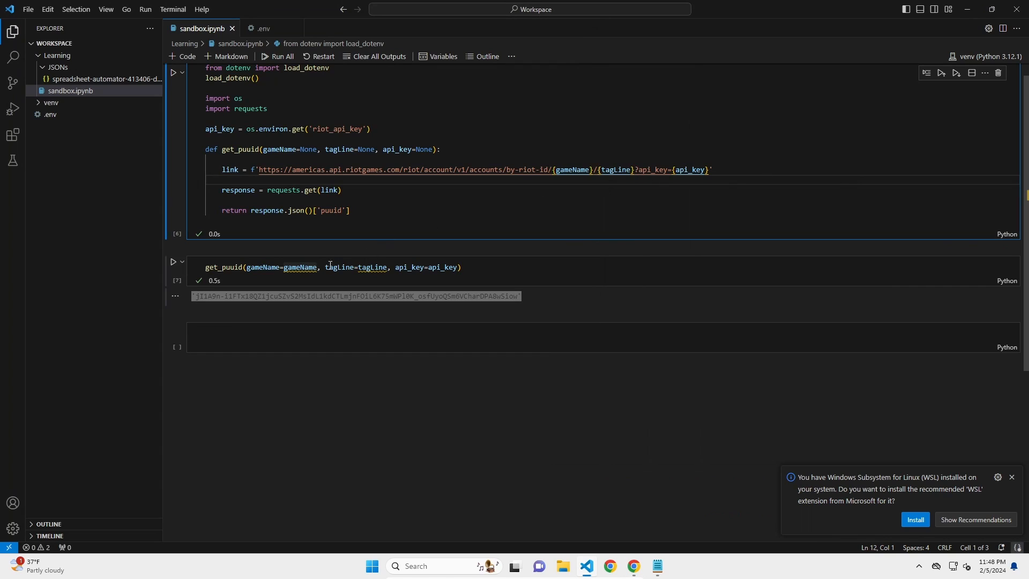
- Replace the gameName argument with the leaderboard player name Kumo
double_click(302, 267)
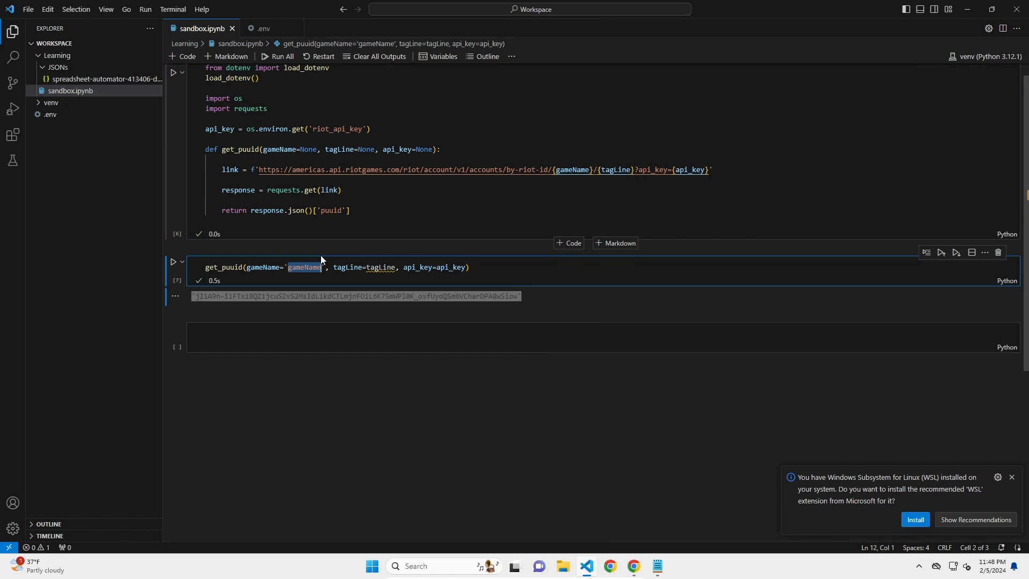
type("Kumo")
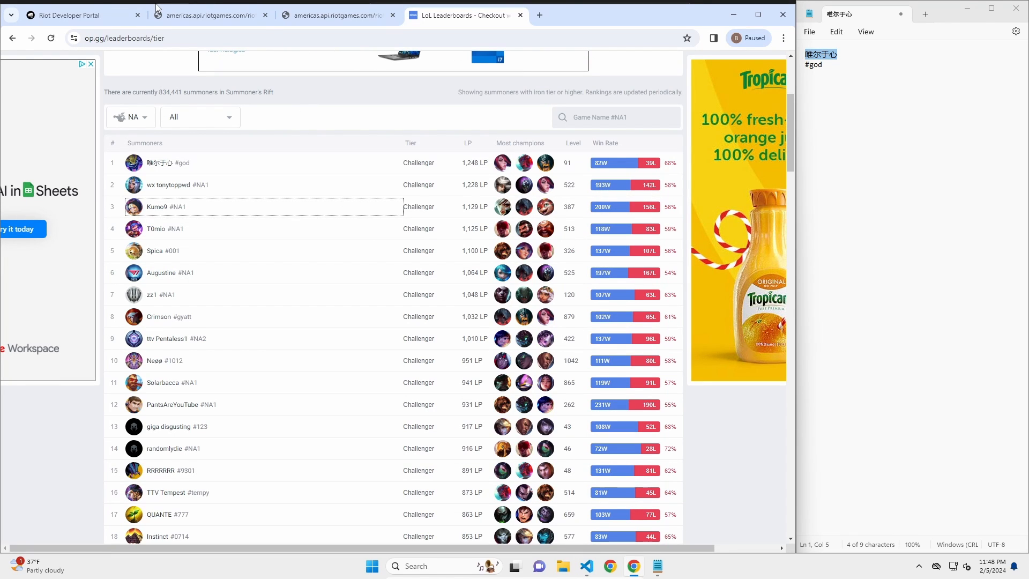
- Expand the account-by-puuid endpoint and its puuid, gameName, tagLine response fields in the Riot portal
left_click(72, 15)
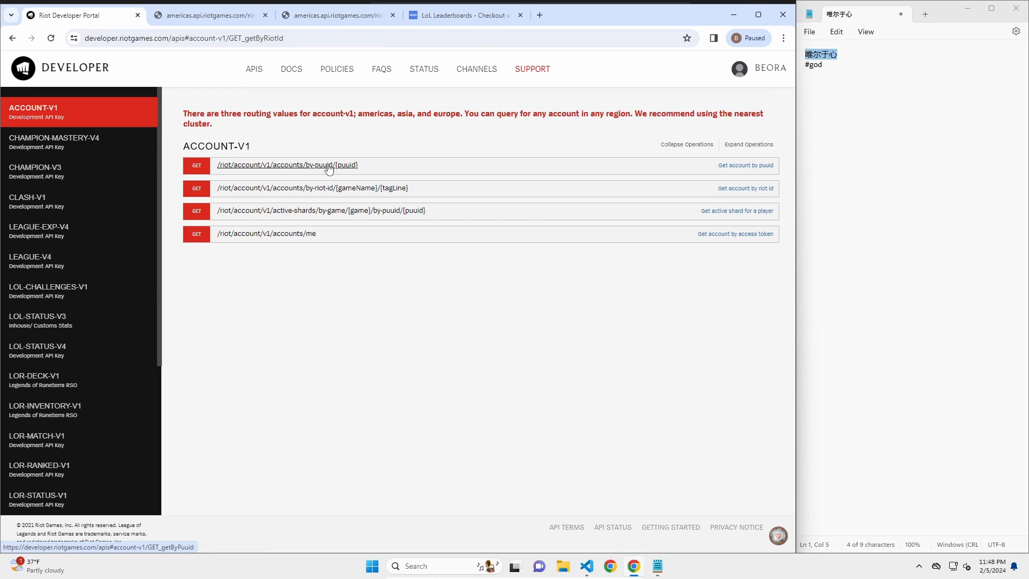
left_click(287, 165)
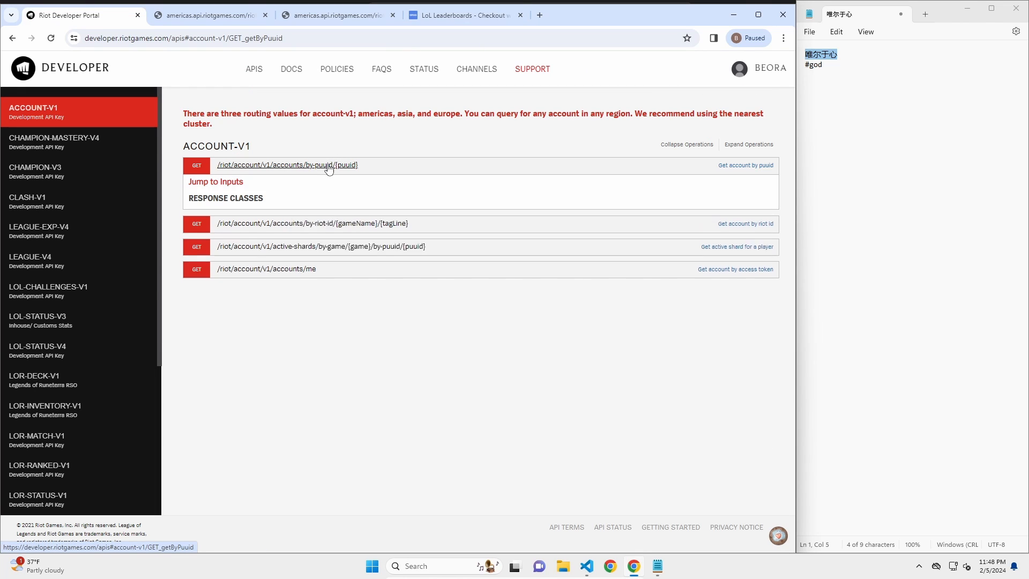
left_click(287, 165)
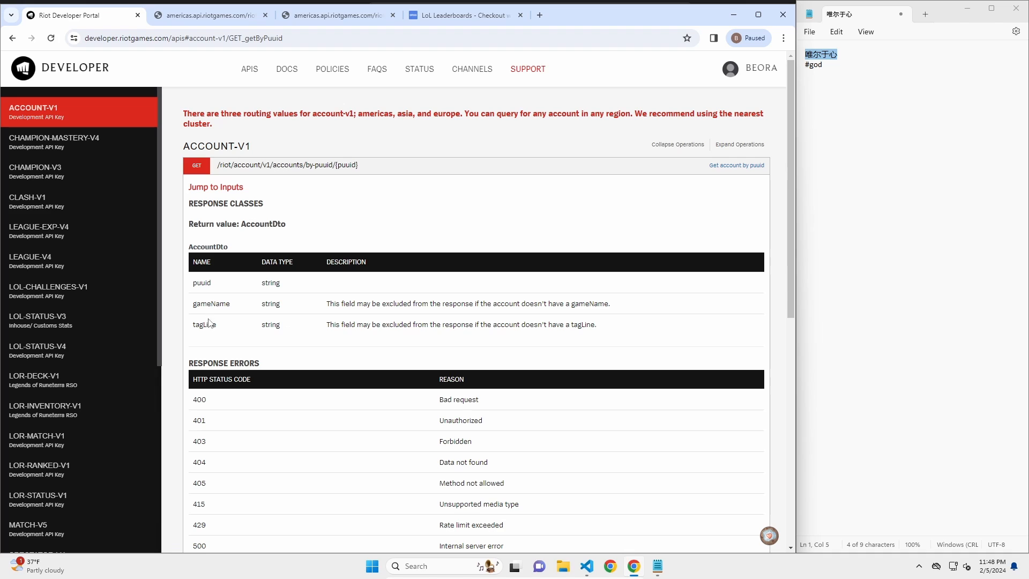
mouse_move(364, 191)
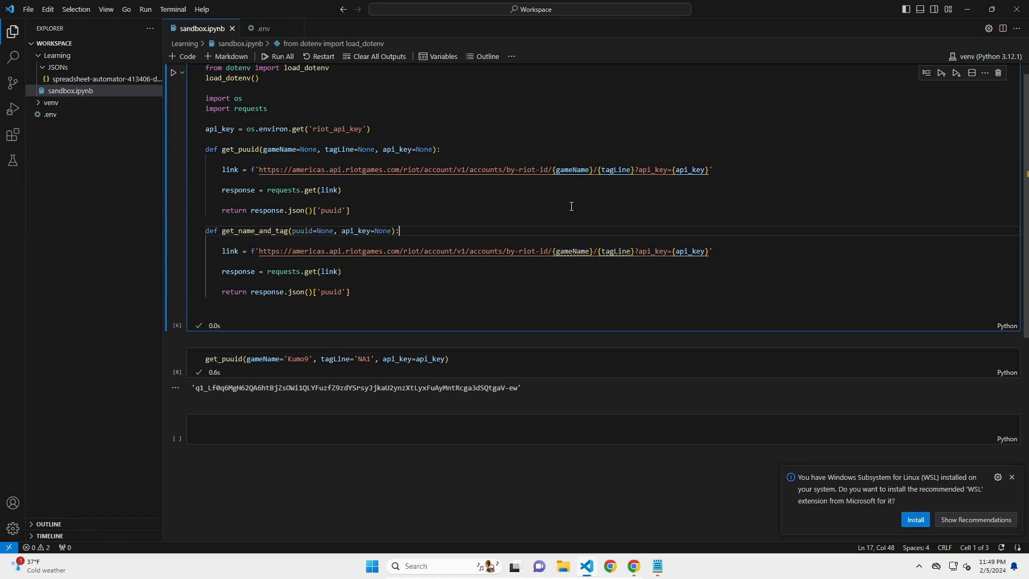
- Point get_name_and_tag's URL at accounts/by-puuid/{puuid} and start returning gameName
left_click(633, 251)
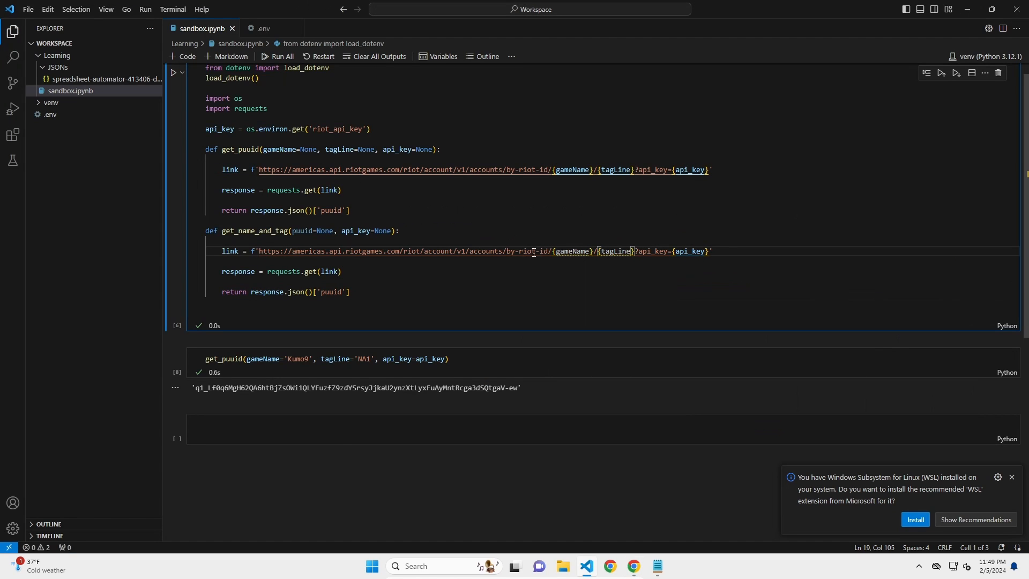
type("by-puuid")
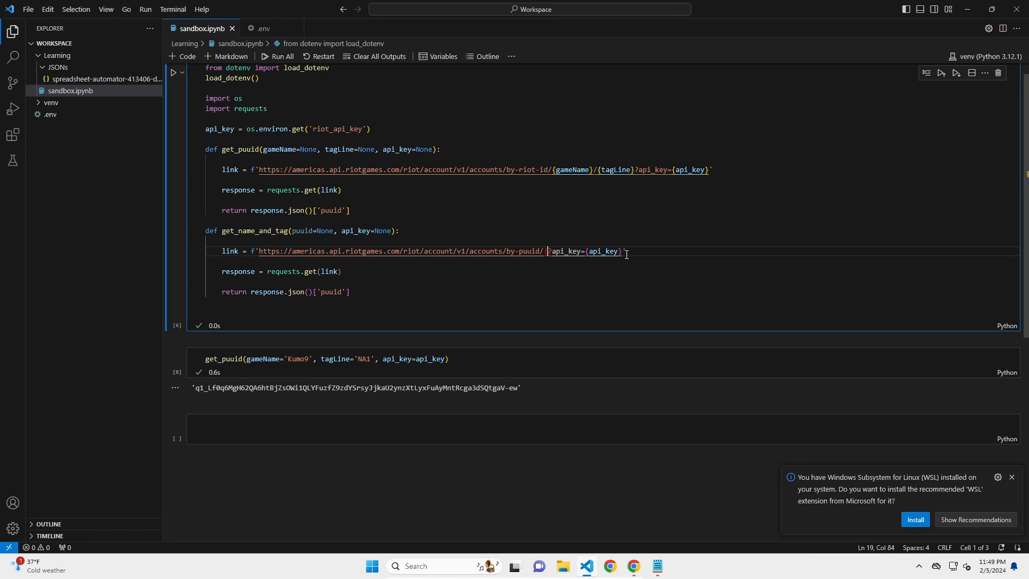
type("{puuid}")
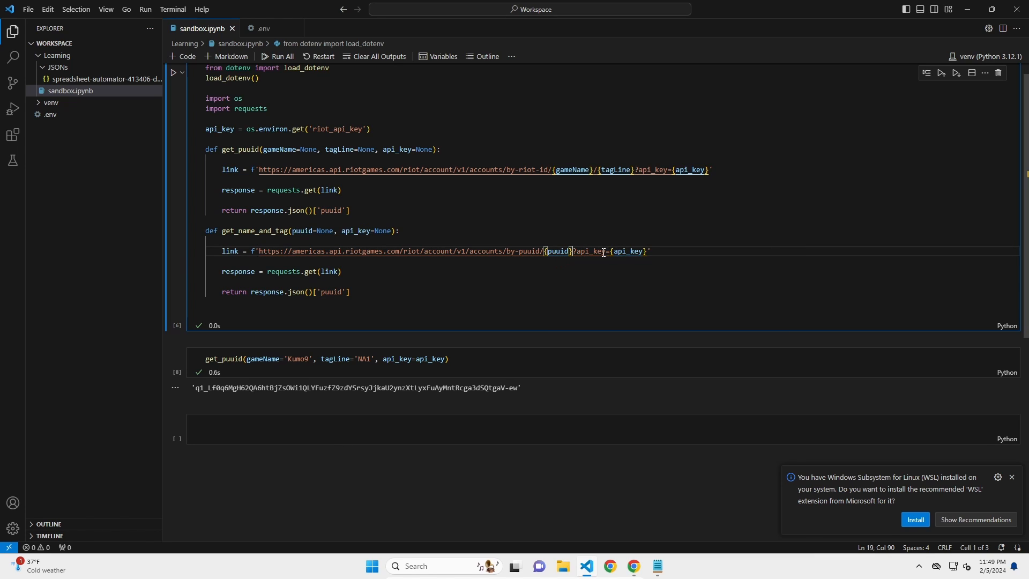
left_click(342, 271)
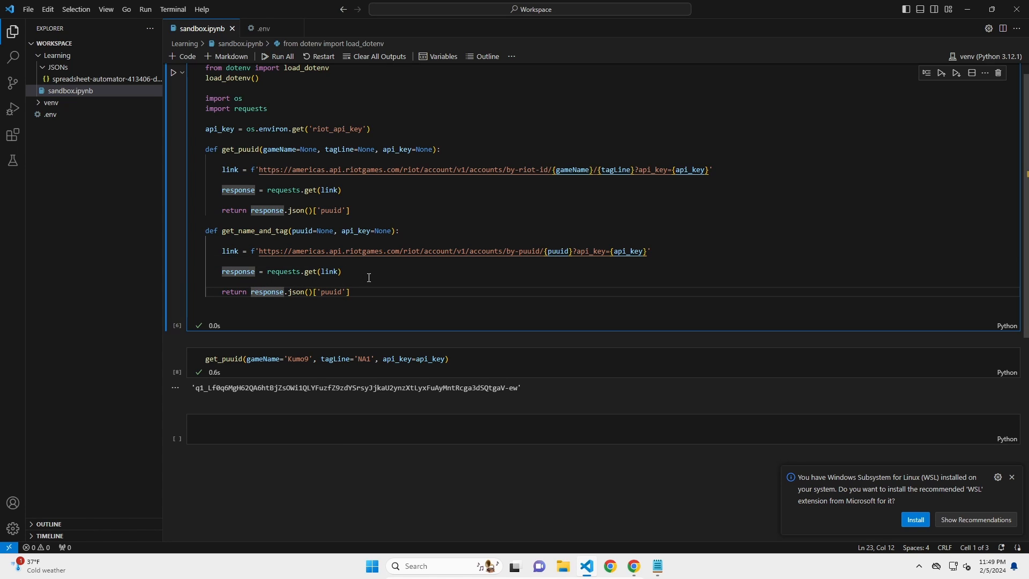
type("game")
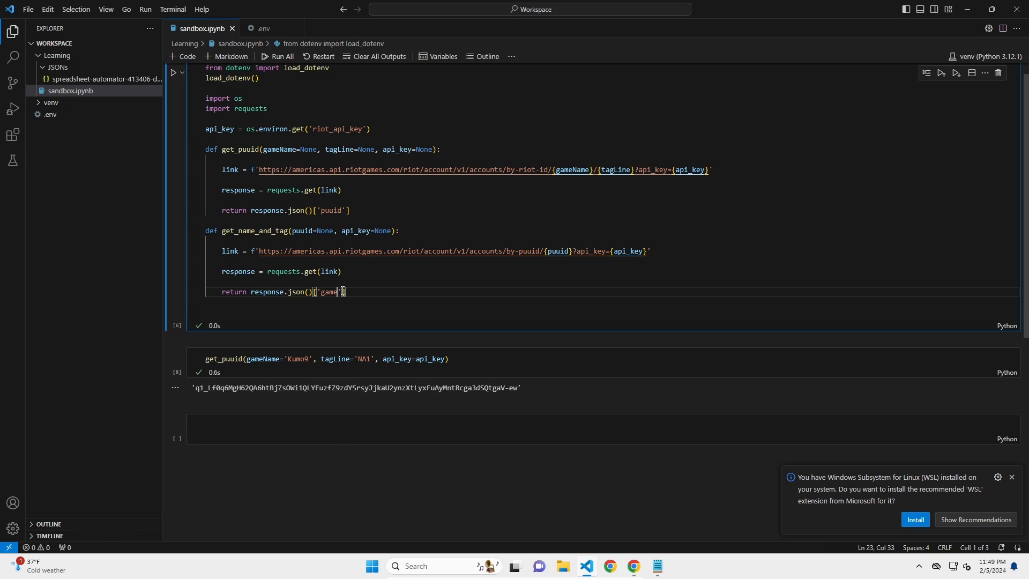
type("Name")
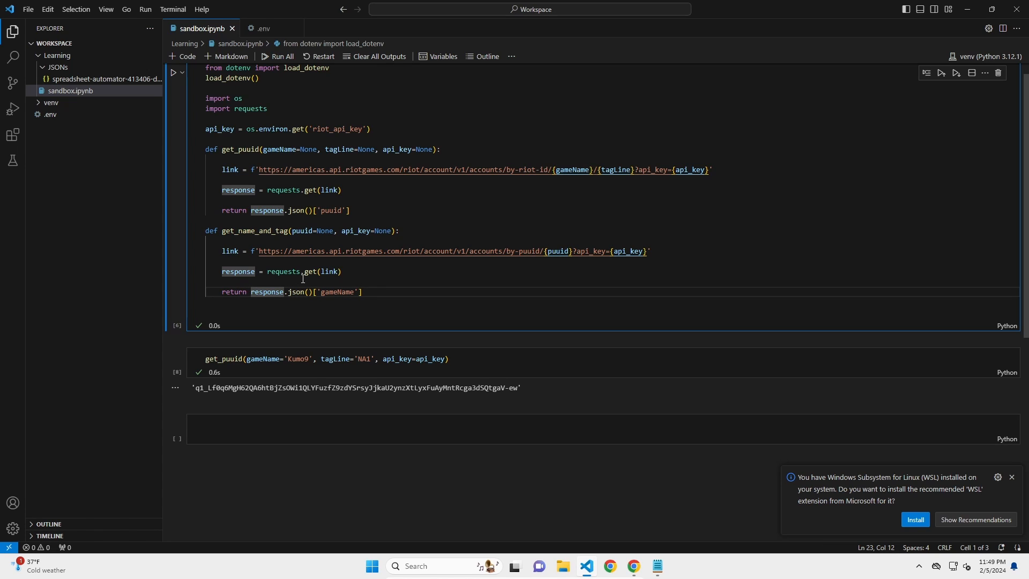
- Store gameName and tagLine from response.json() and return f'{gameName}#{tagLine}'
left_click_drag(318, 291, 366, 291)
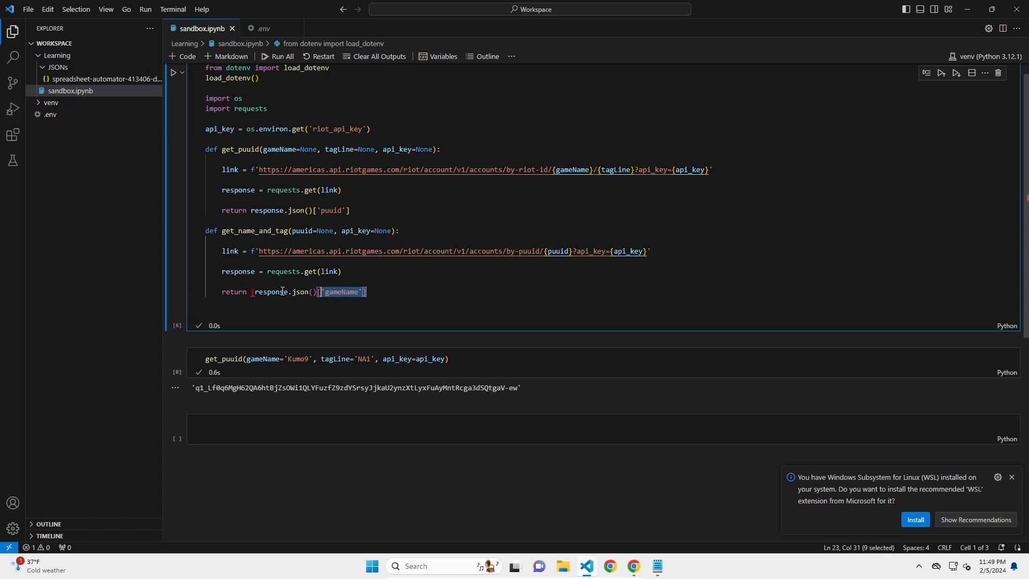
left_click(372, 292)
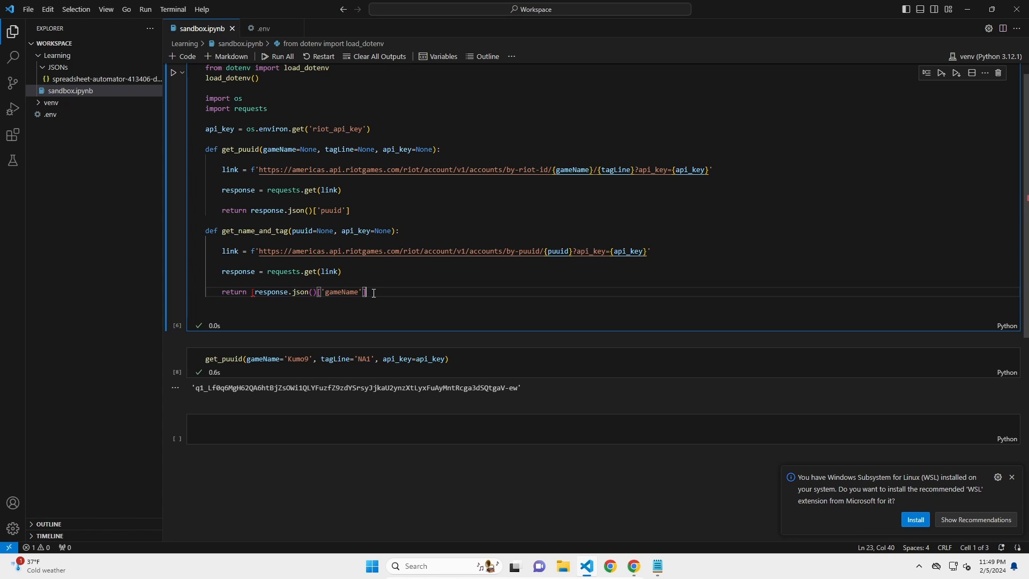
type(", response.json()['gameName']")
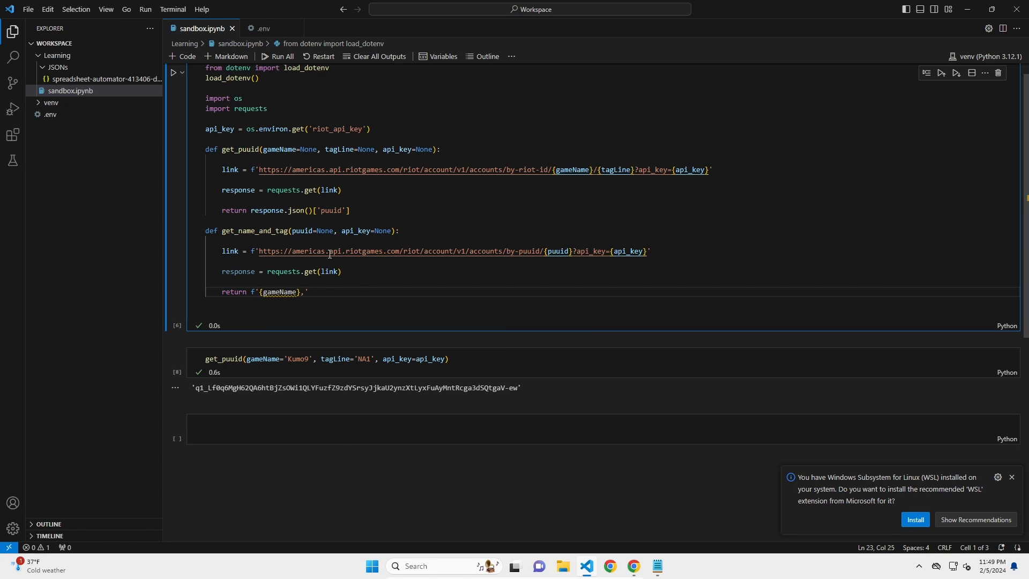
type("#")
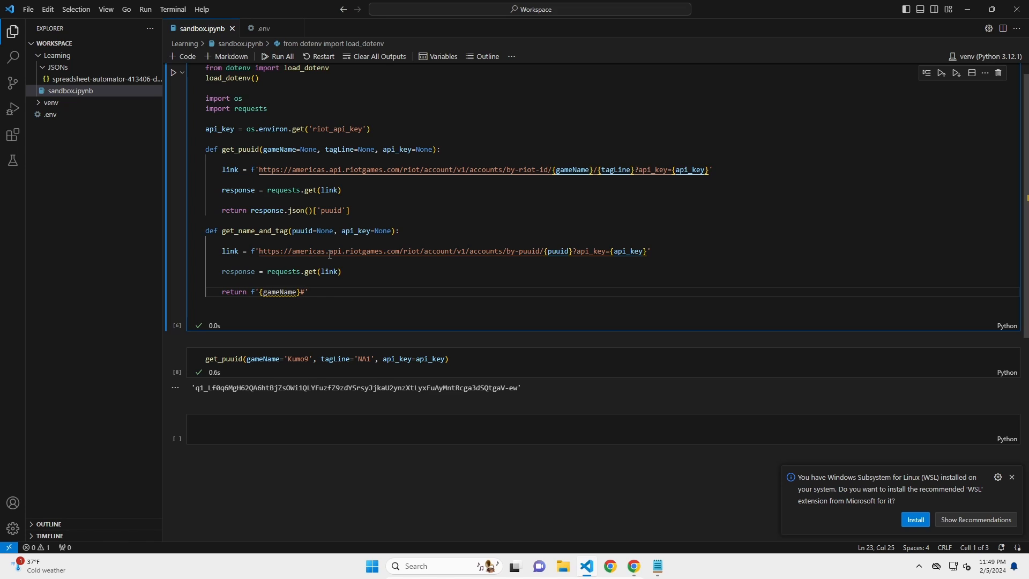
type("game")
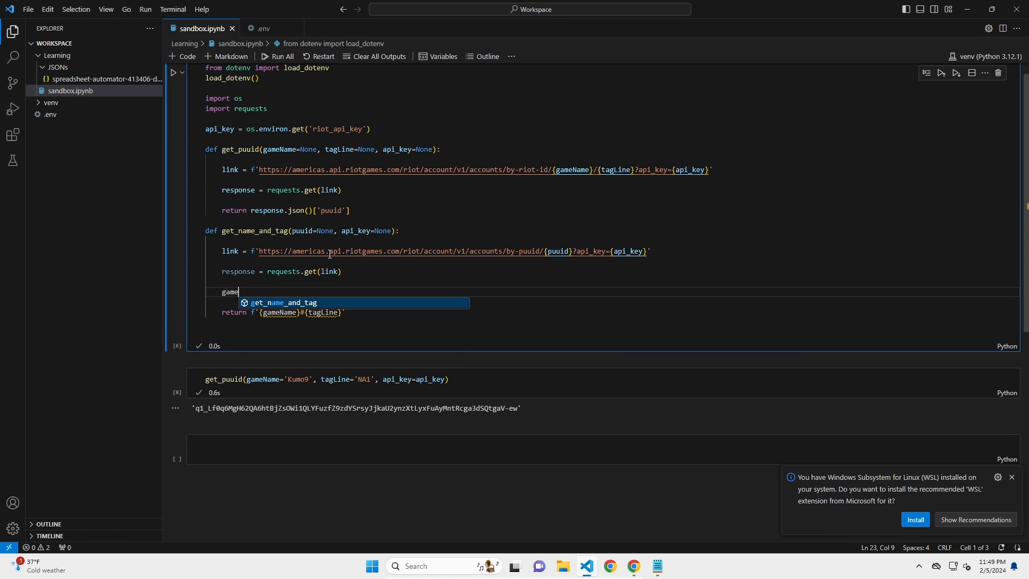
type("Name = re")
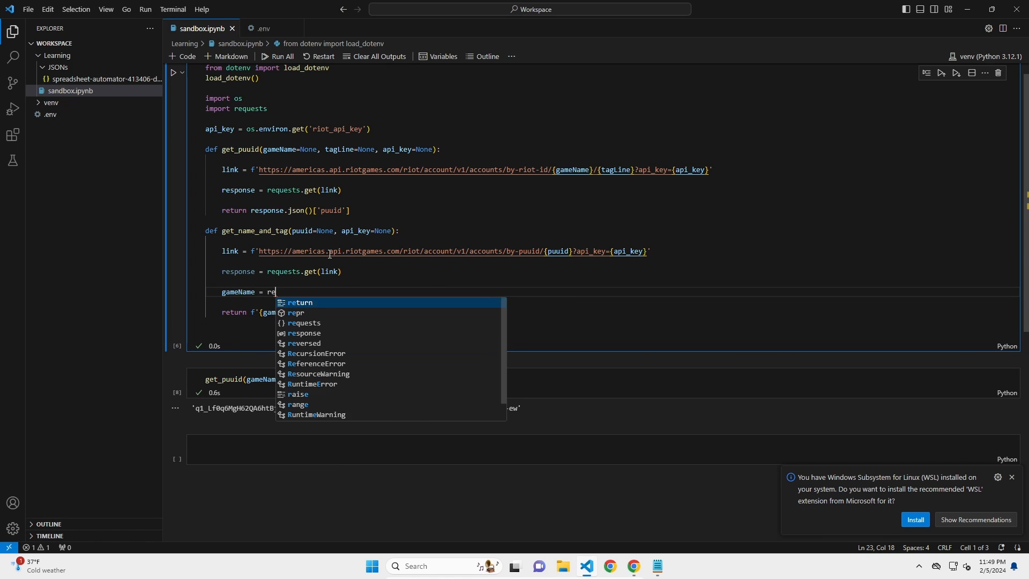
type("sponse.json()['gameName")
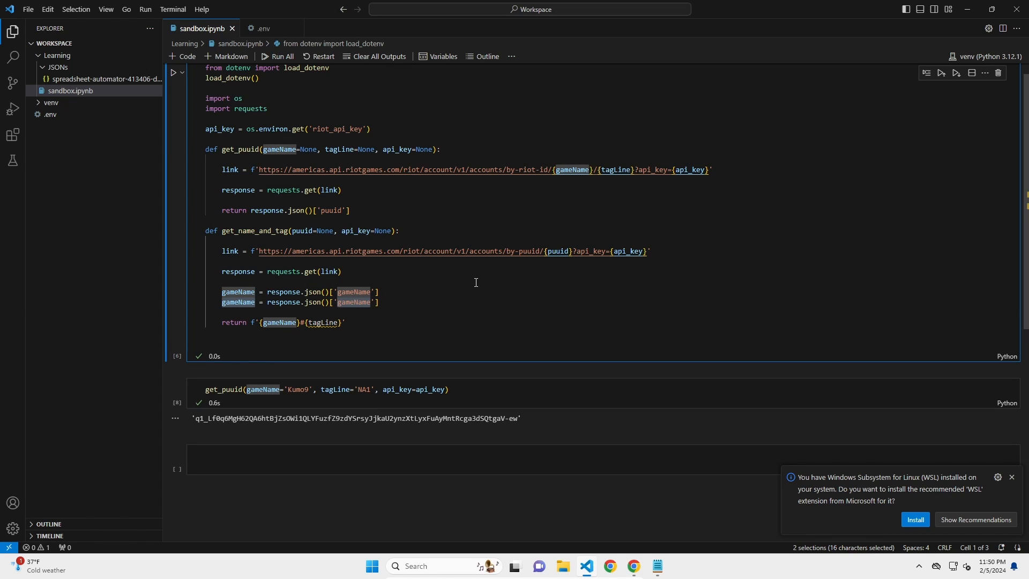
type("tagLin")
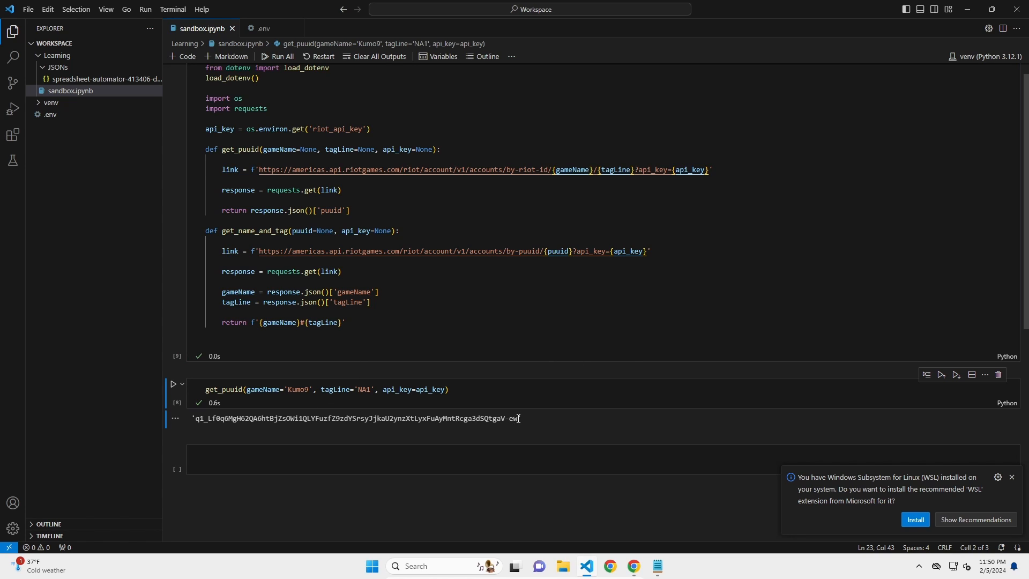
- Call get_name_and_tag(puuid='<puuid>', api_key=api_key) in the empty last cell
left_click(463, 454)
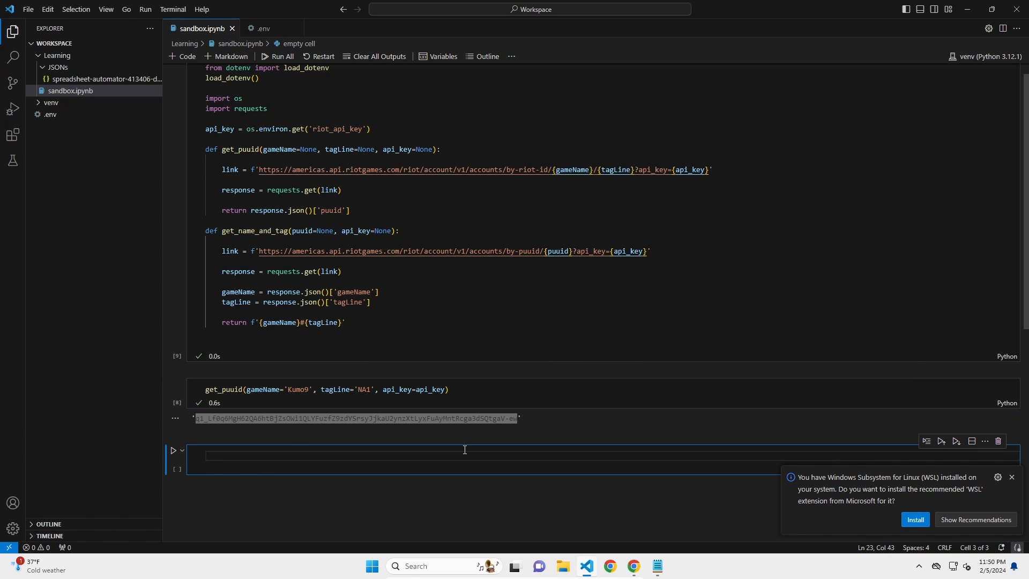
type("get_name_and_tag")
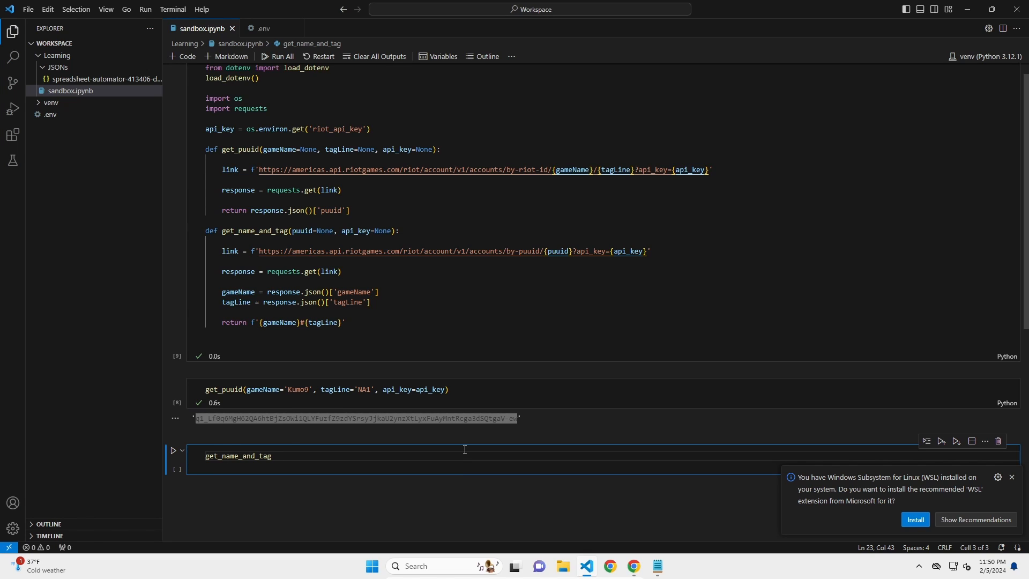
type("(puuid=)")
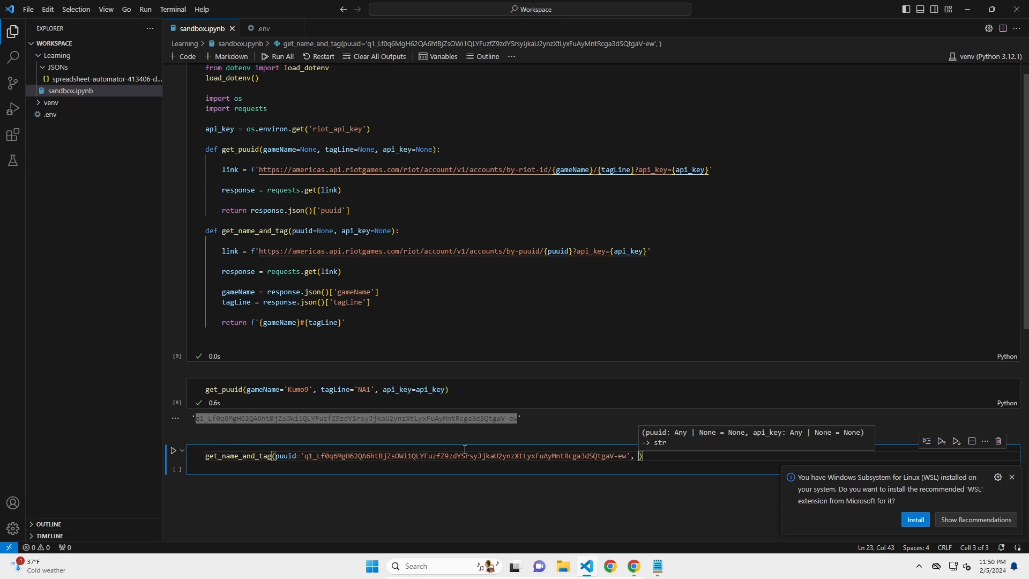
type("api_key=api")
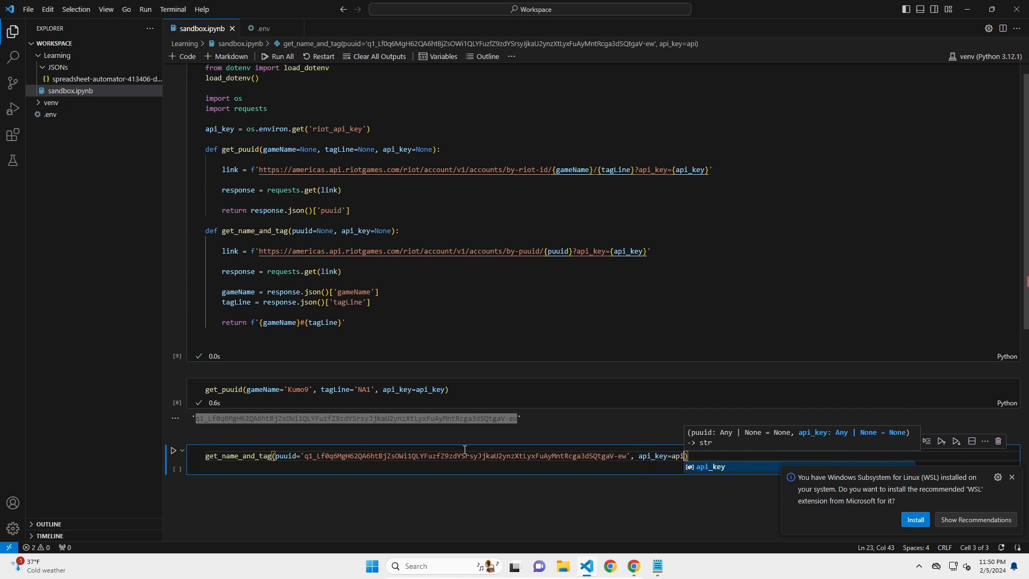